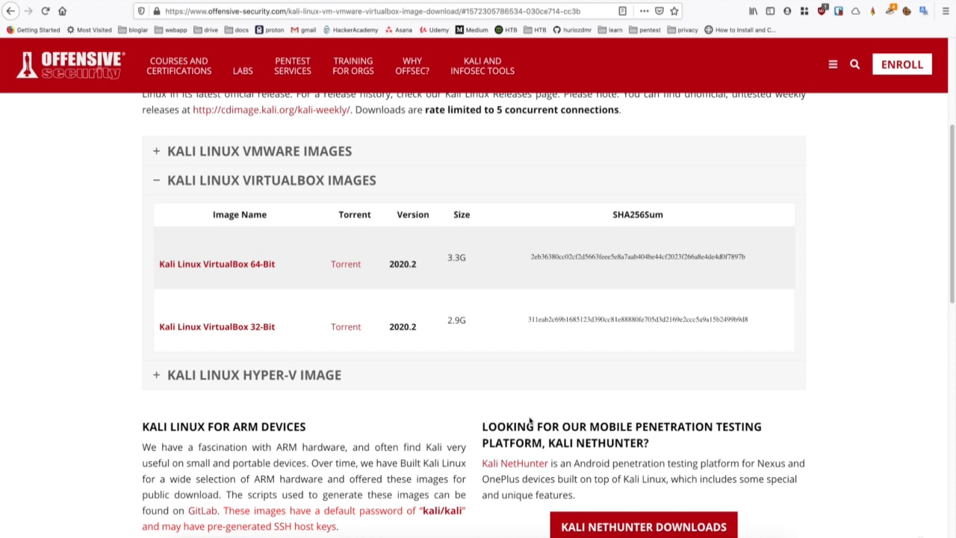
{"action": "mouse_move", "coordinate": [529, 421]}
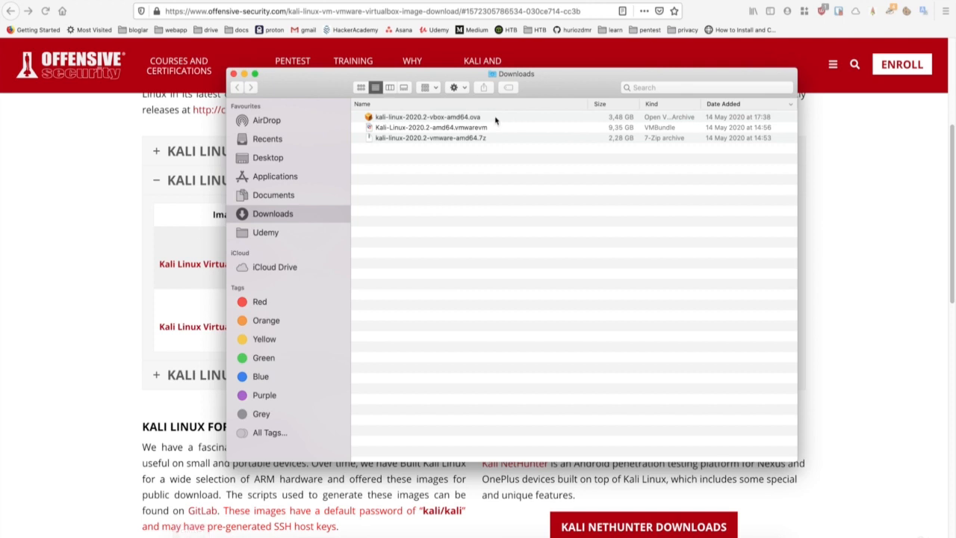
- Bring up the VMware Fusion Virtual Machine Library listing the existing machines
{"action": "left_click", "coordinate": [426, 116]}
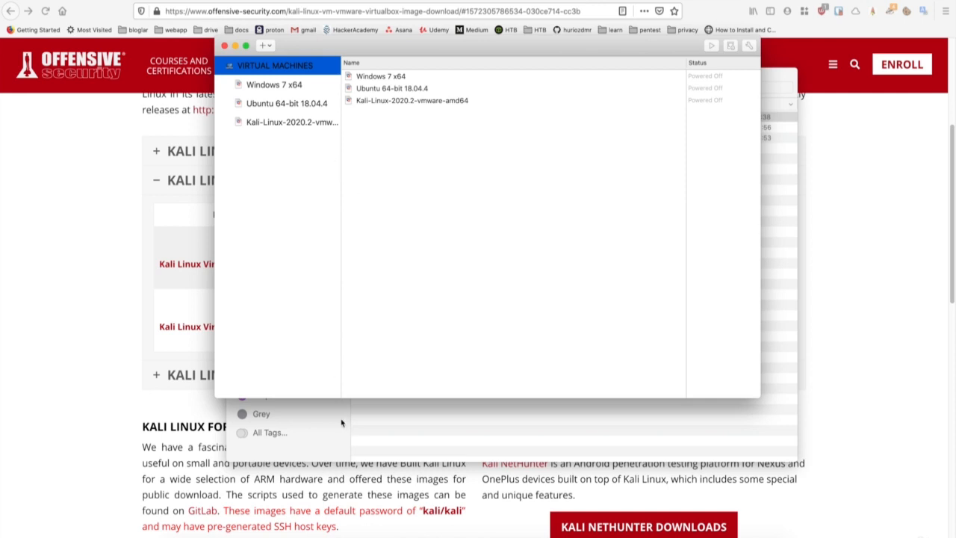
- Start an import and select kali-linux-2020.2-vbox-amd64.ova from Downloads as the machine to import
{"action": "left_click", "coordinate": [263, 45]}
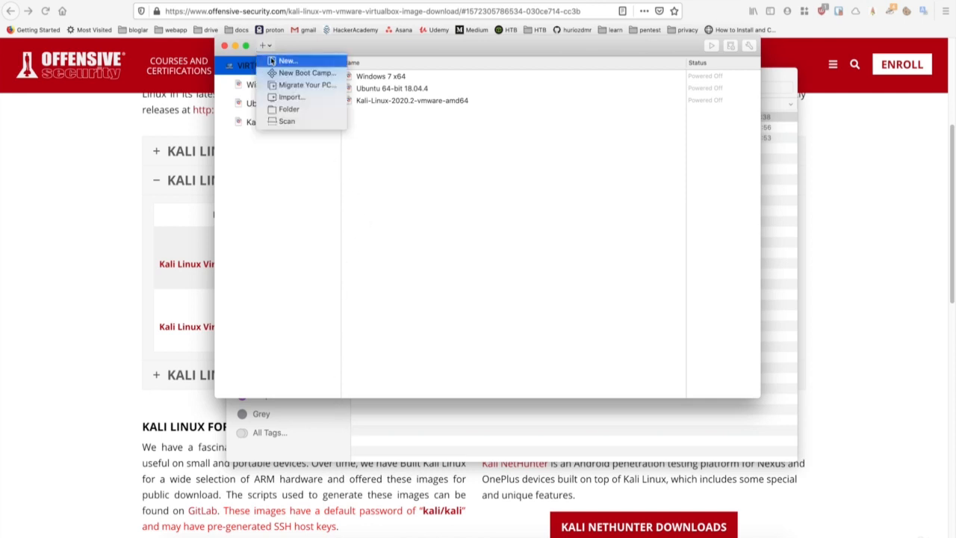
{"action": "left_click", "coordinate": [291, 98]}
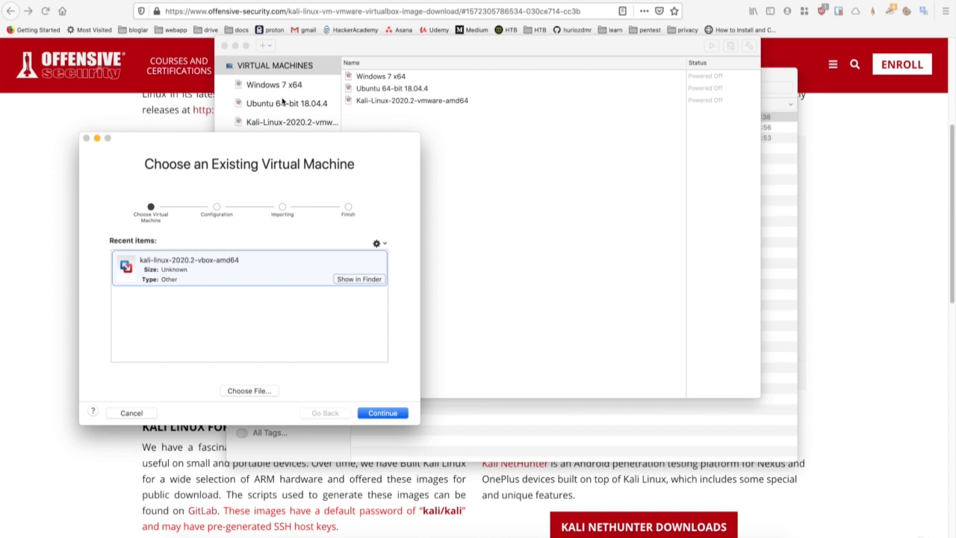
{"action": "left_click", "coordinate": [248, 390]}
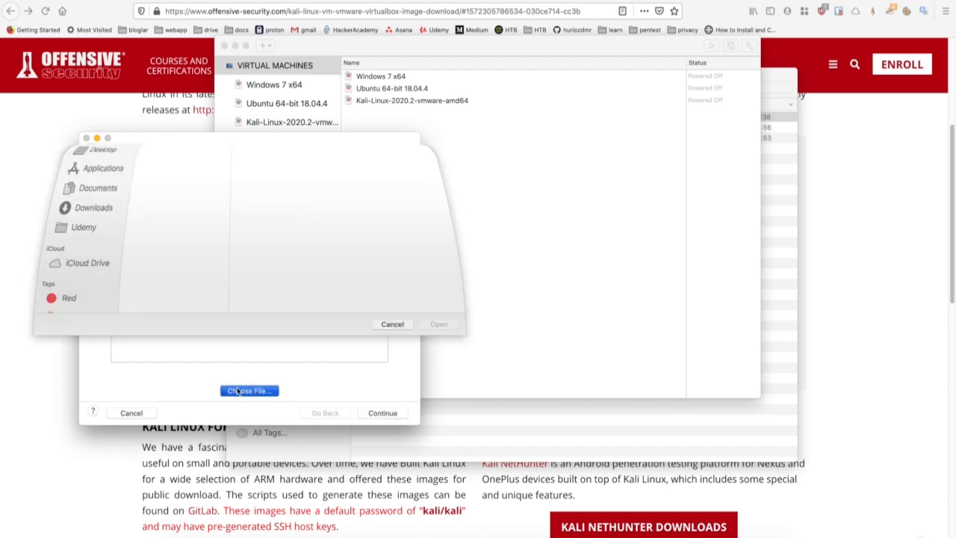
{"action": "left_click", "coordinate": [248, 390]}
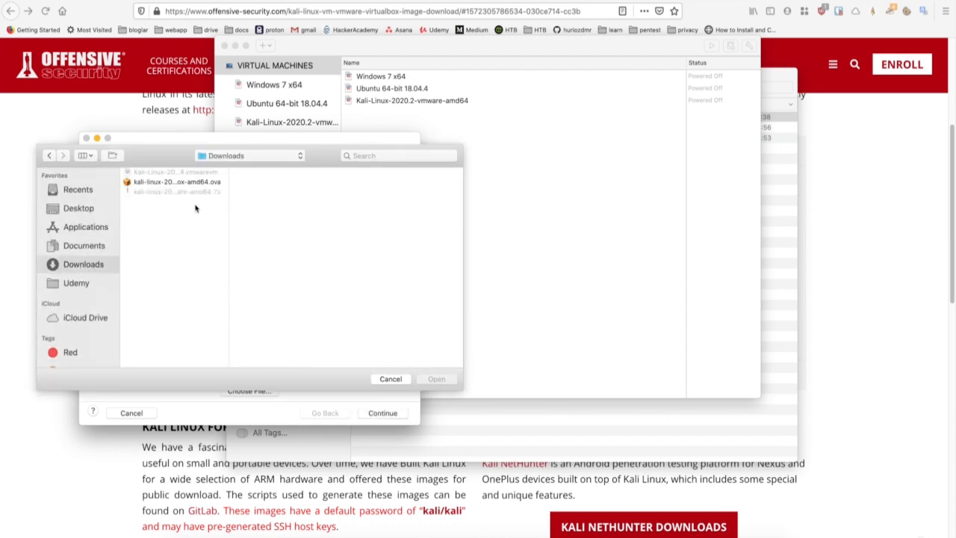
{"action": "left_click", "coordinate": [176, 182]}
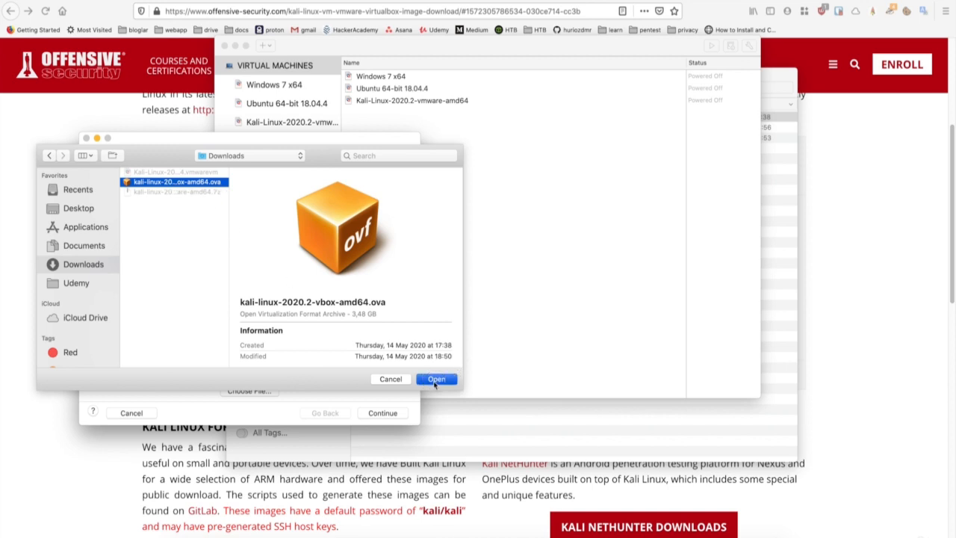
{"action": "left_click", "coordinate": [436, 379]}
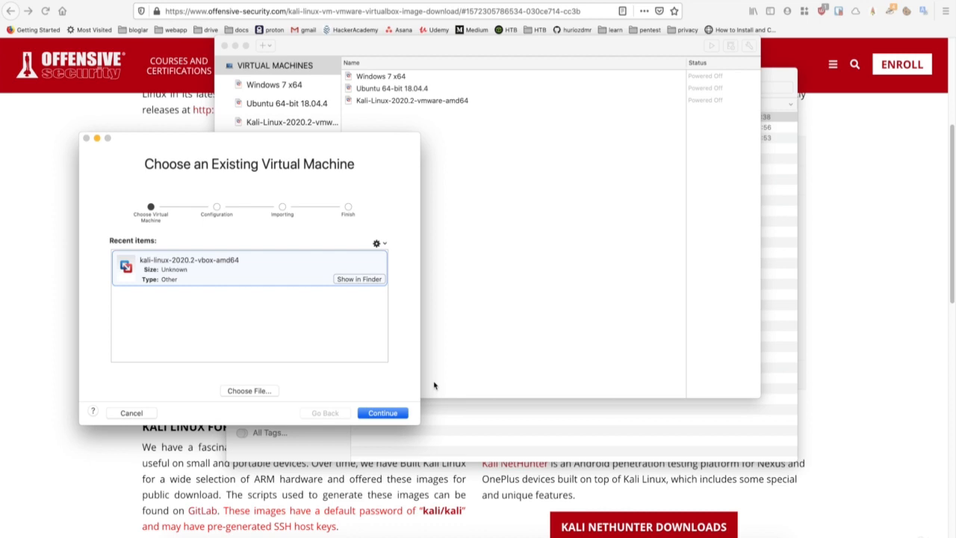
{"action": "mouse_move", "coordinate": [296, 353]}
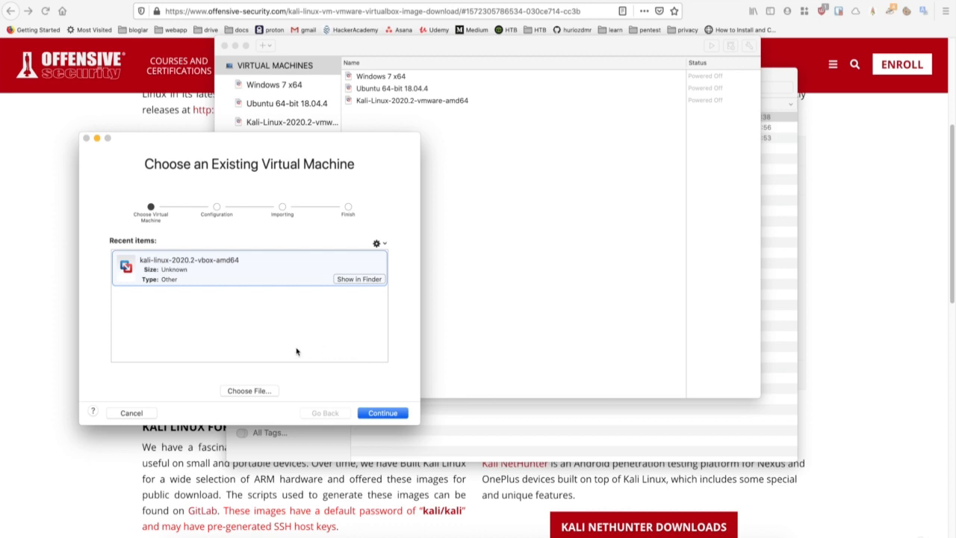
- Accept the Kali license and save the VM into Virtual Machines to begin importing
{"action": "left_click", "coordinate": [382, 412]}
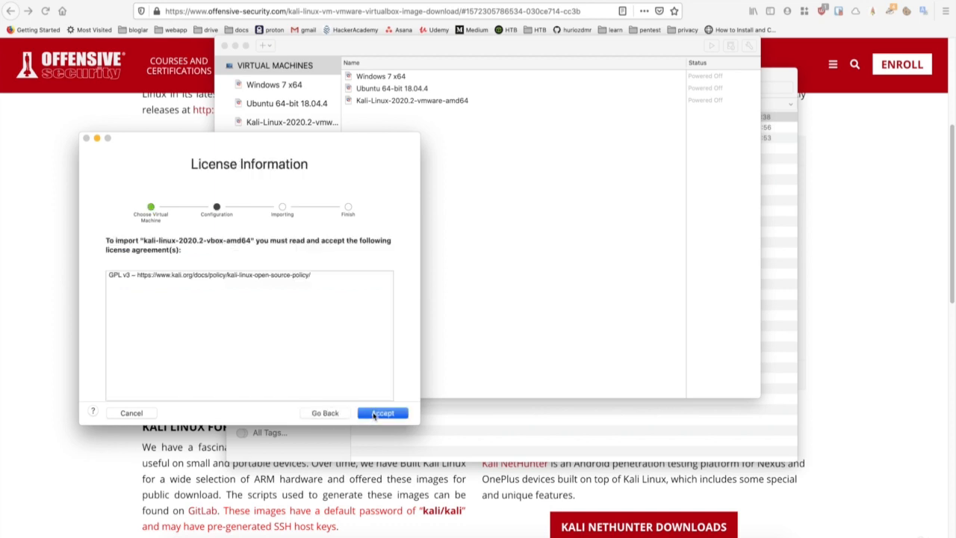
{"action": "left_click", "coordinate": [383, 412]}
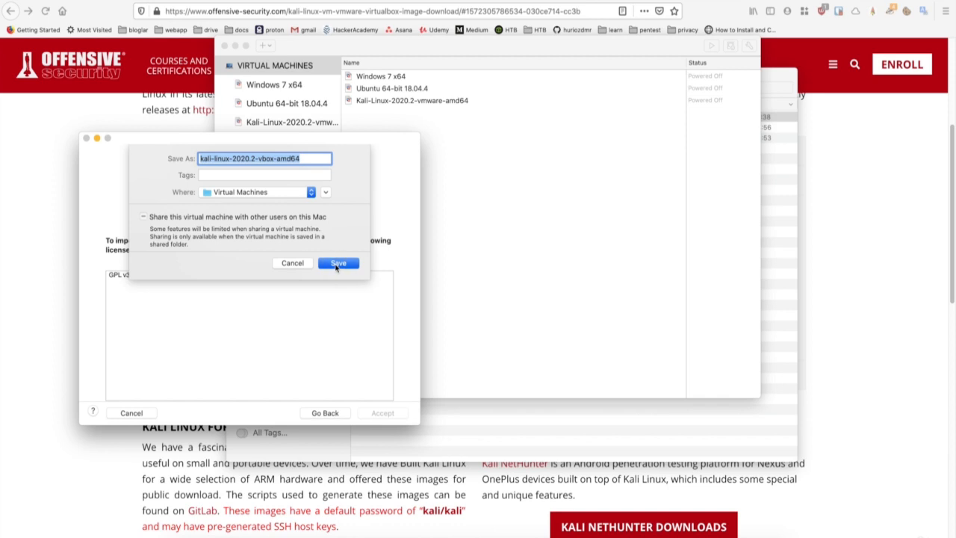
{"action": "left_click", "coordinate": [337, 263]}
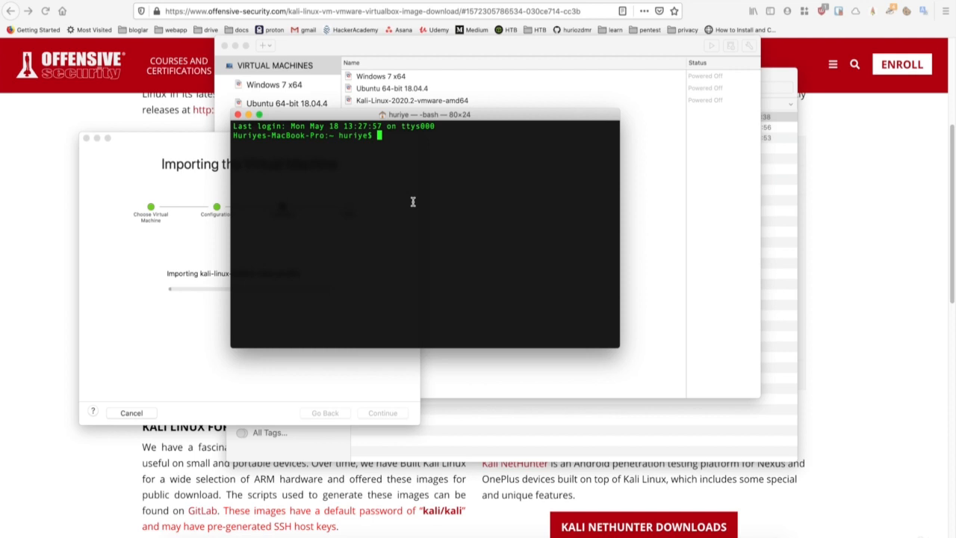
- Run df -h and highlight the available space on the main disk
{"action": "type", "text": "df"}
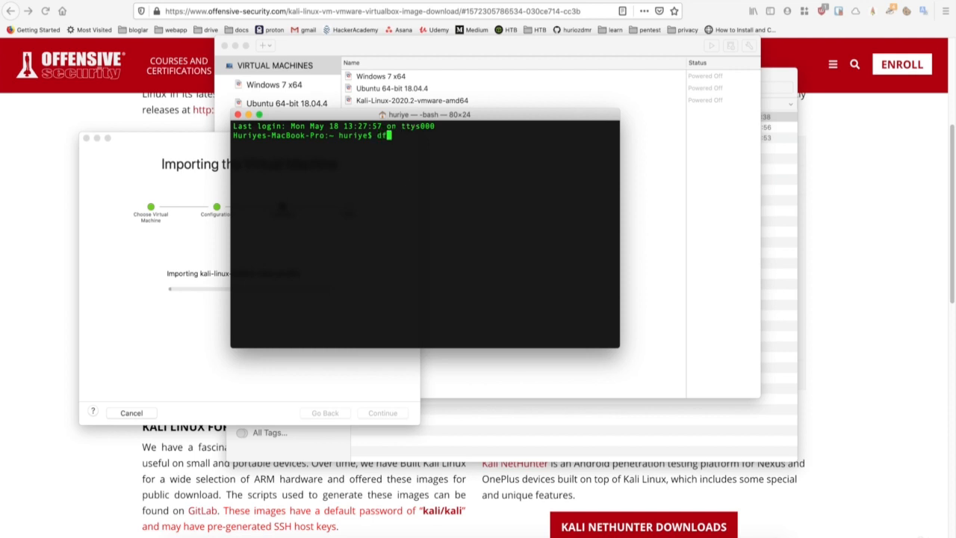
{"action": "type", "text": "-h"}
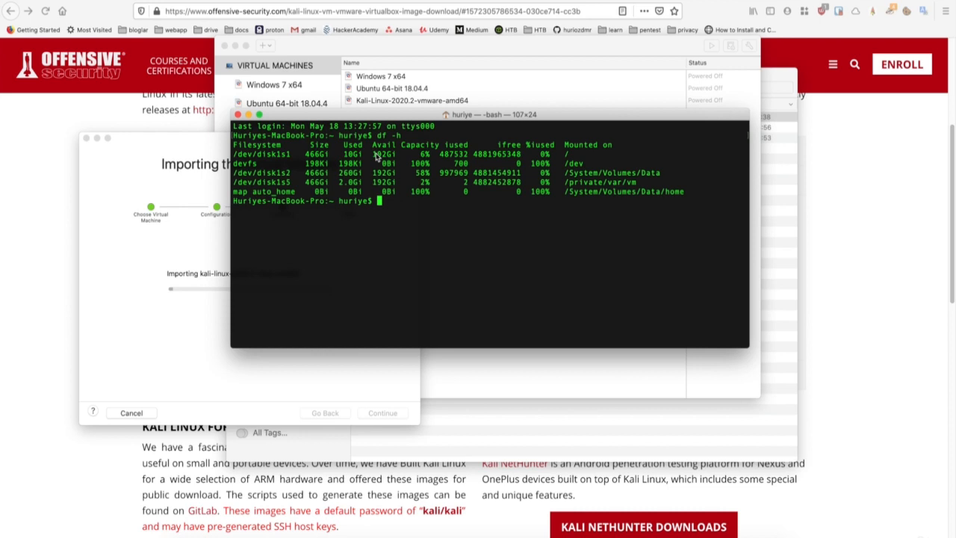
{"action": "double_click", "coordinate": [382, 154]}
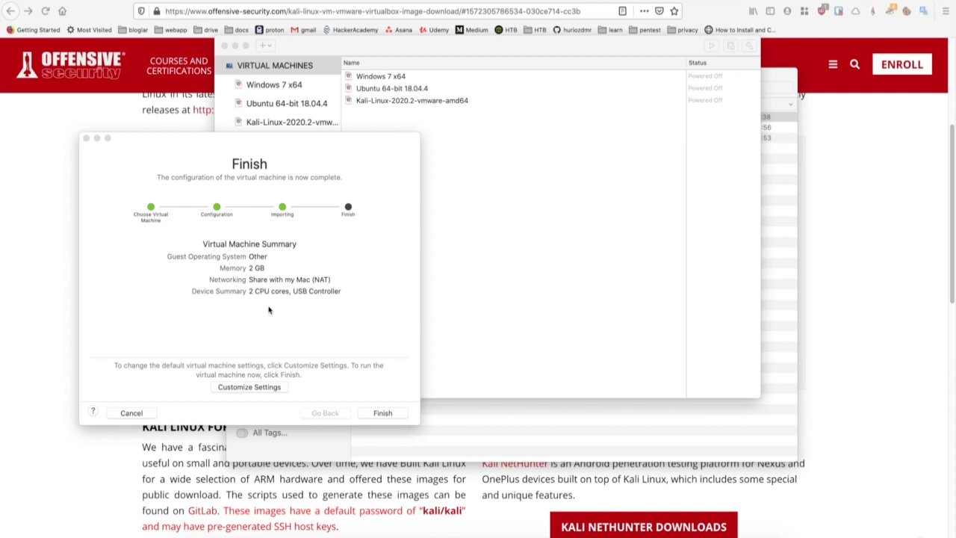
{"action": "mouse_move", "coordinate": [276, 281]}
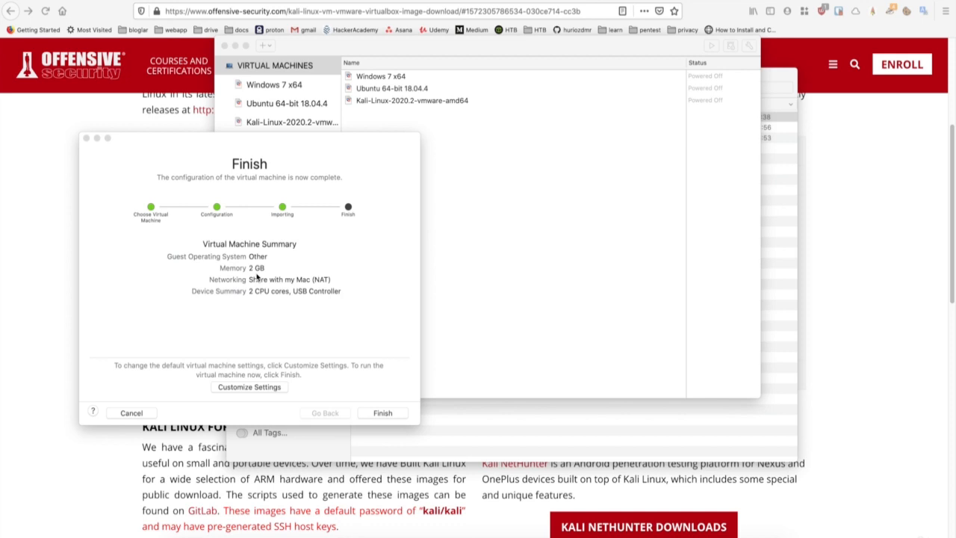
{"action": "mouse_move", "coordinate": [299, 284]}
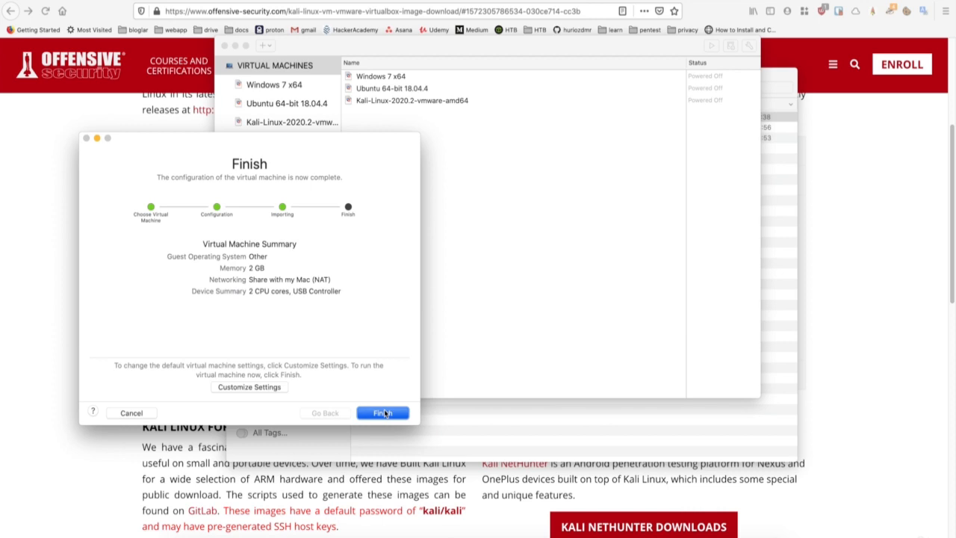
- Finish the import and agree to upgrade the Kali virtual machine before booting
{"action": "left_click", "coordinate": [382, 412]}
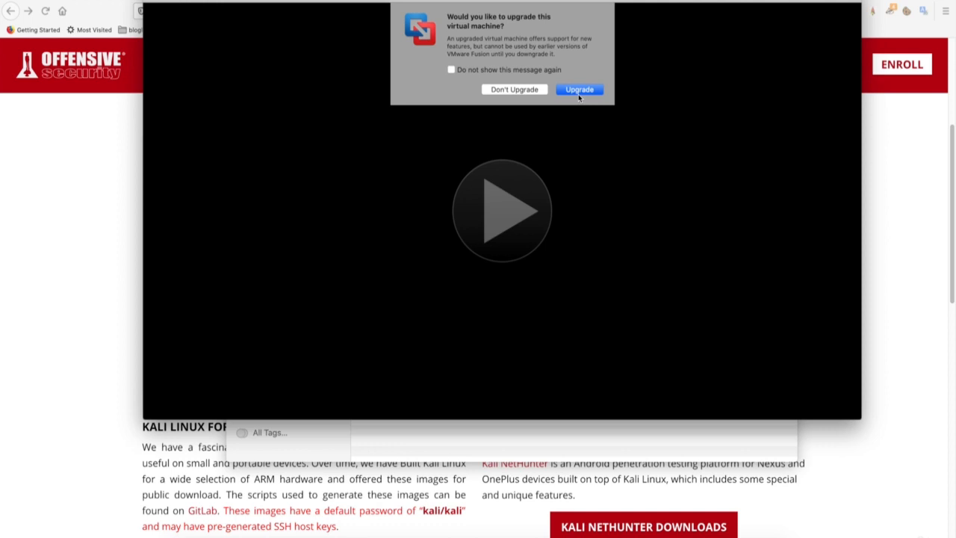
{"action": "left_click", "coordinate": [580, 90]}
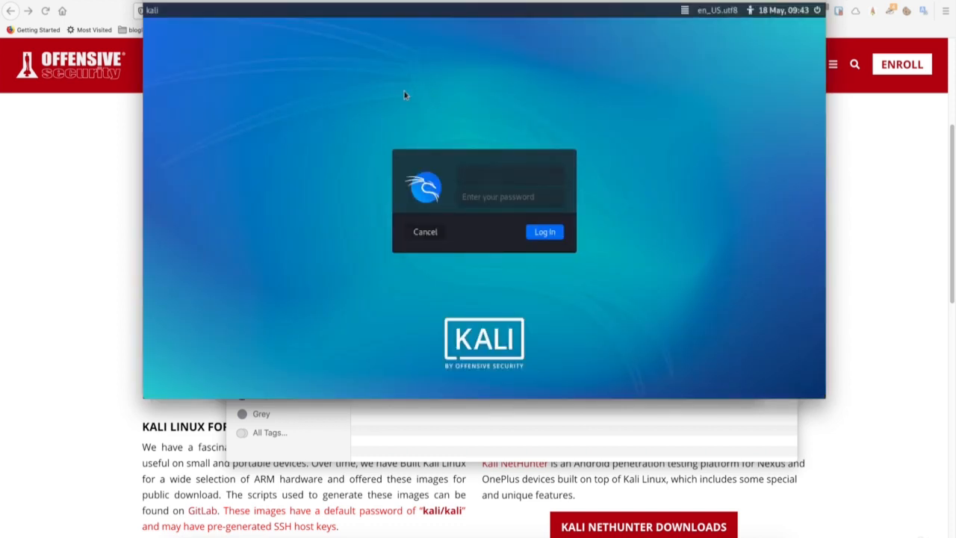
- Enter username kali and its password at the login screen to reach the desktop
{"action": "left_click", "coordinate": [511, 173]}
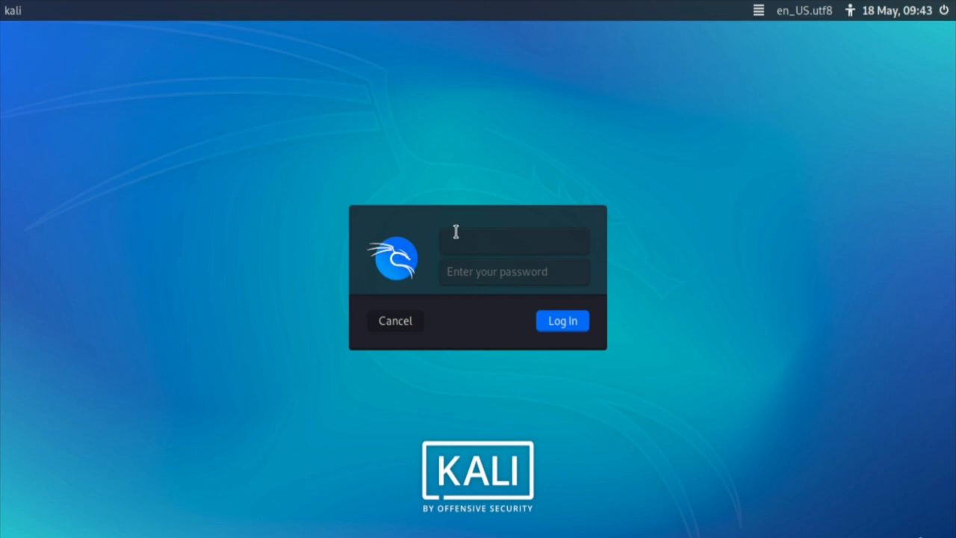
{"action": "left_click", "coordinate": [514, 240]}
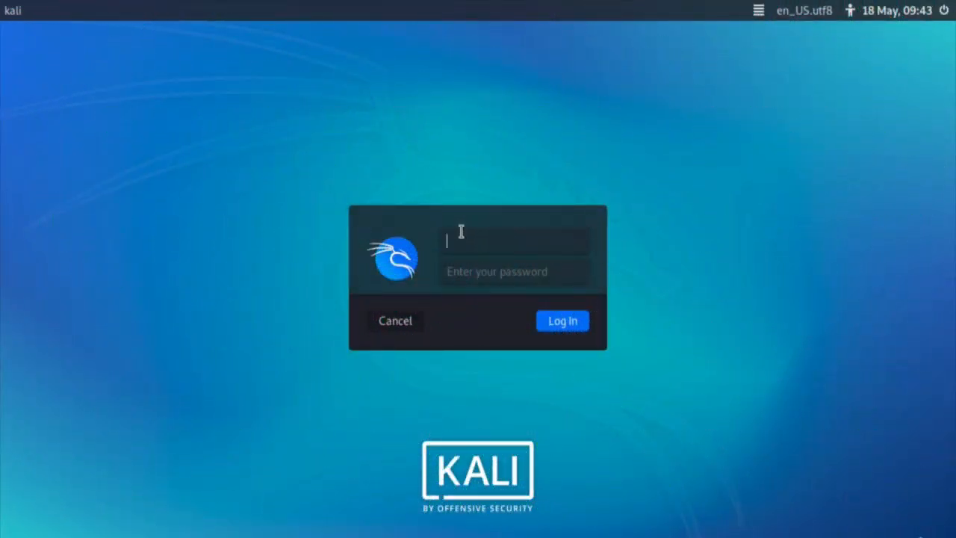
{"action": "type", "text": "kali"}
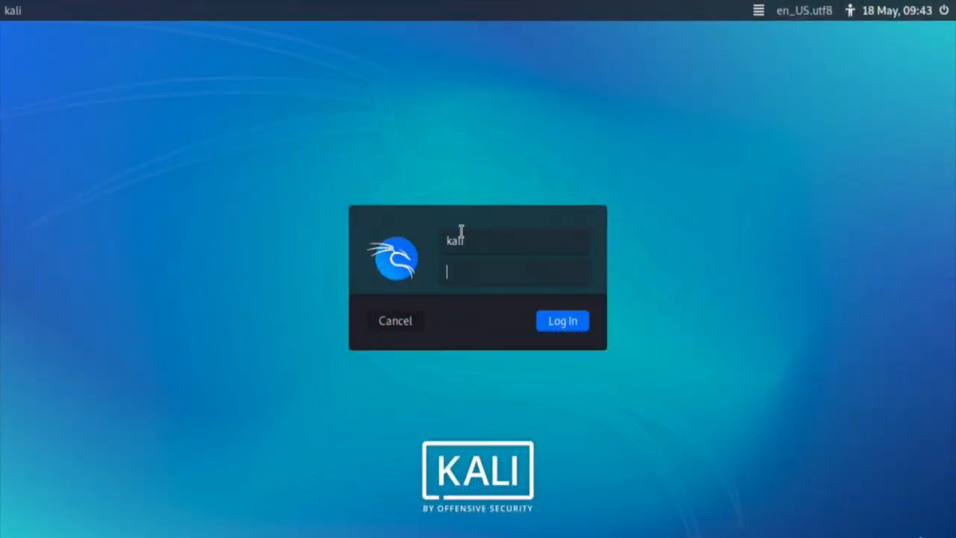
{"action": "left_click", "coordinate": [562, 319]}
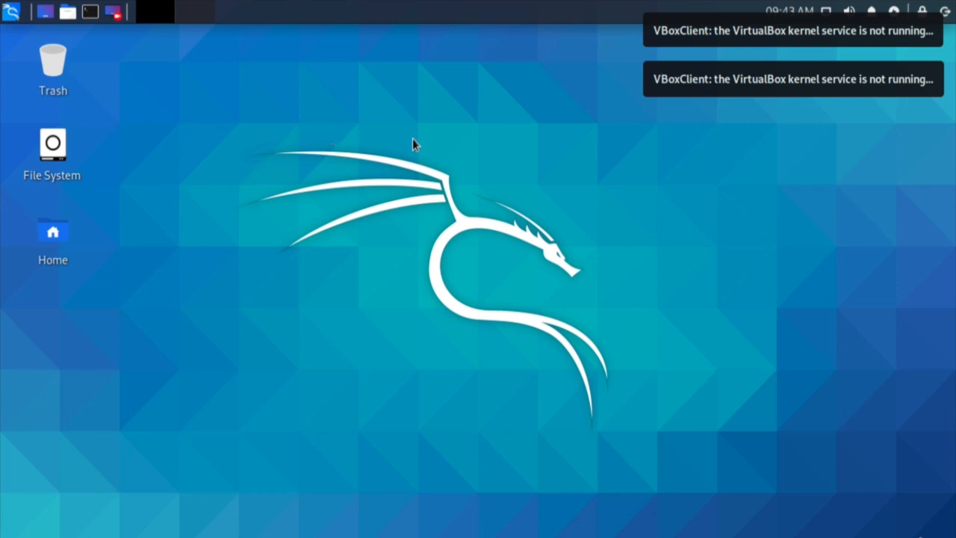
{"action": "mouse_move", "coordinate": [89, 12]}
{"action": "type", "text": "ifconfig"}
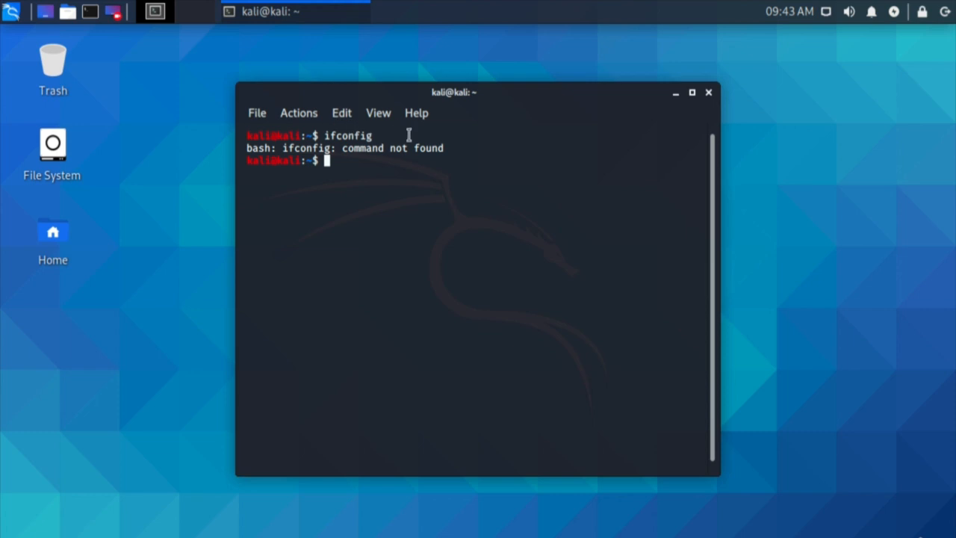
- Change to /usr/sbin, list its contents to find ifconfig, then begin a sudo ifconfig command
{"action": "left_click_drag", "start_coordinate": [281, 148], "coordinate": [442, 148]}
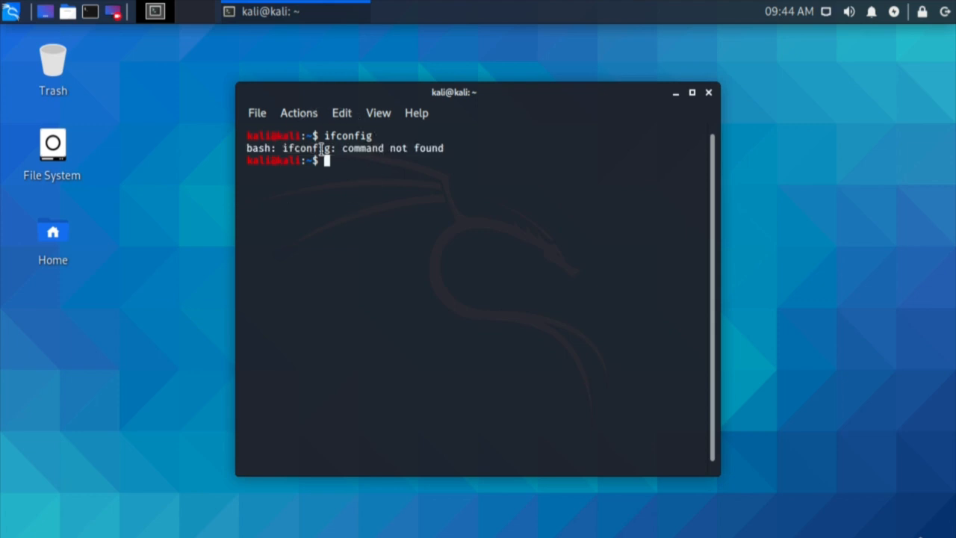
{"action": "type", "text": "cd"}
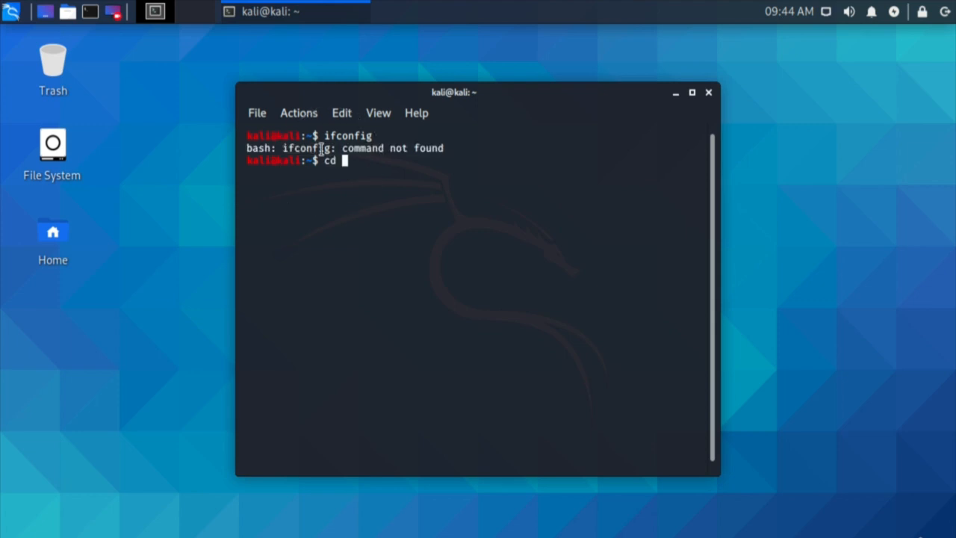
{"action": "type", "text": "/usr/sbin"}
{"action": "type", "text": "pwd"}
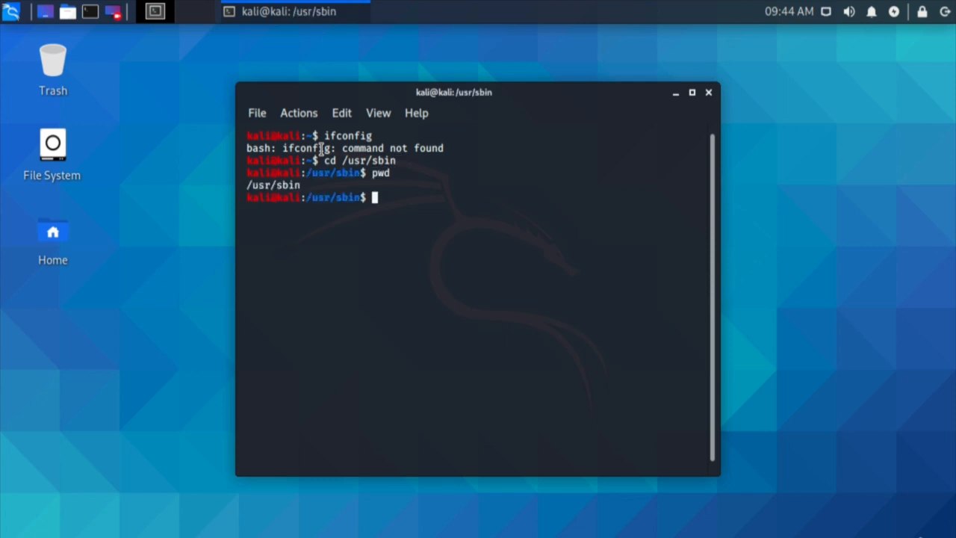
{"action": "type", "text": "ls"}
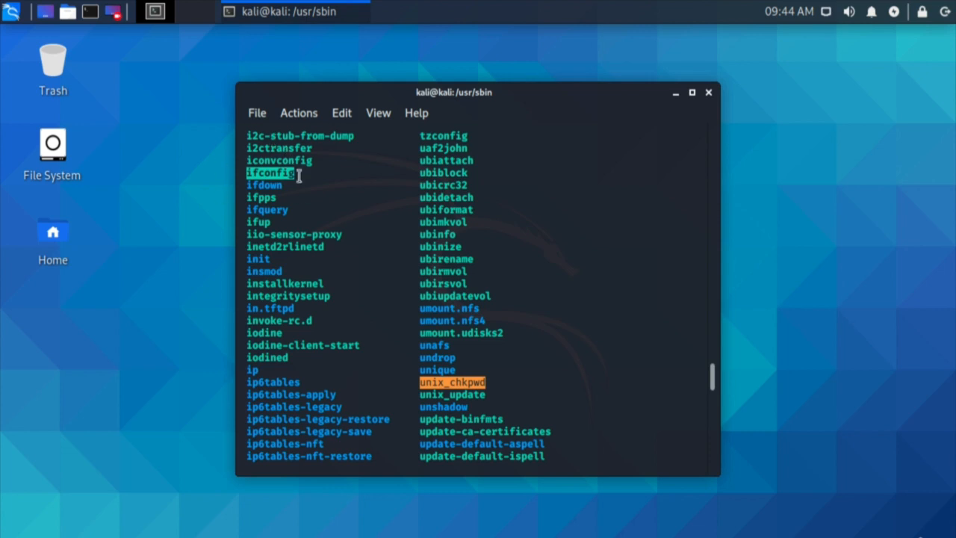
{"action": "scroll", "scroll_direction": "down", "scroll_amount": 3}
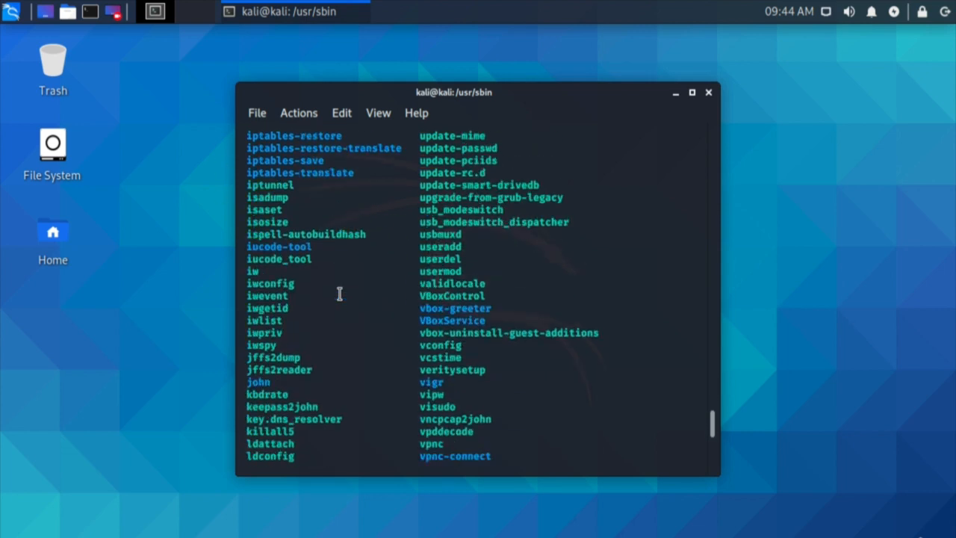
{"action": "type", "text": "sudo ifco"}
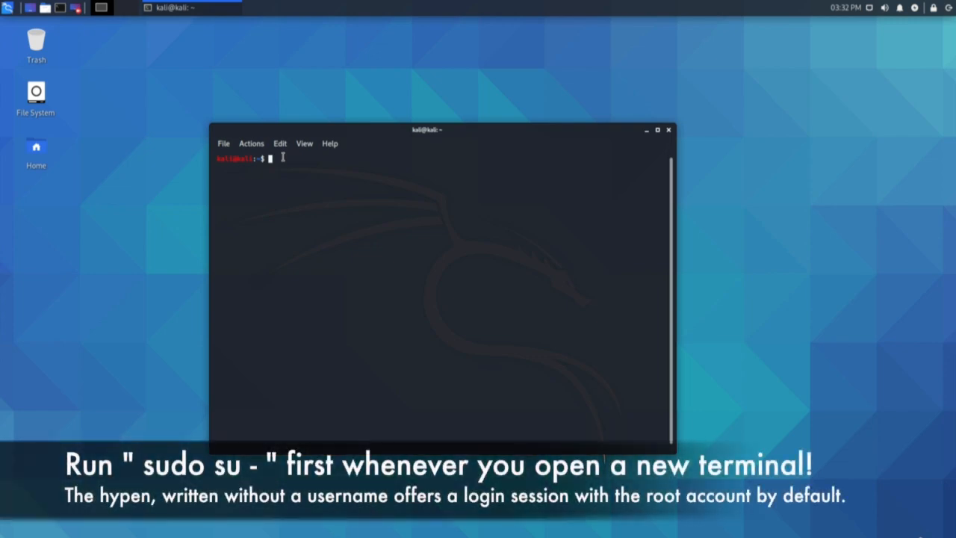
- Become root with sudo su - and confirm with whoami that the shell runs as root
{"action": "type", "text": "sudo su"}
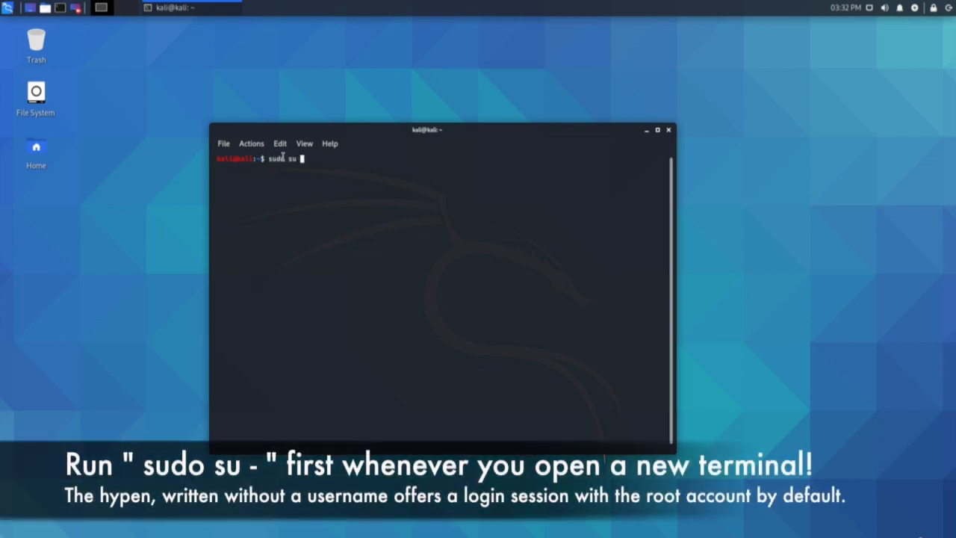
{"action": "key", "text": "Return"}
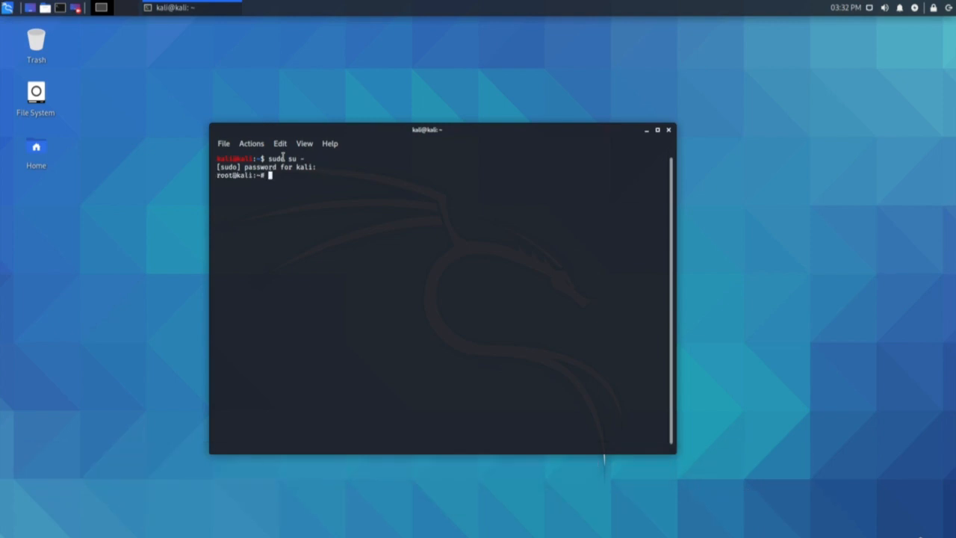
{"action": "type", "text": "whoami"}
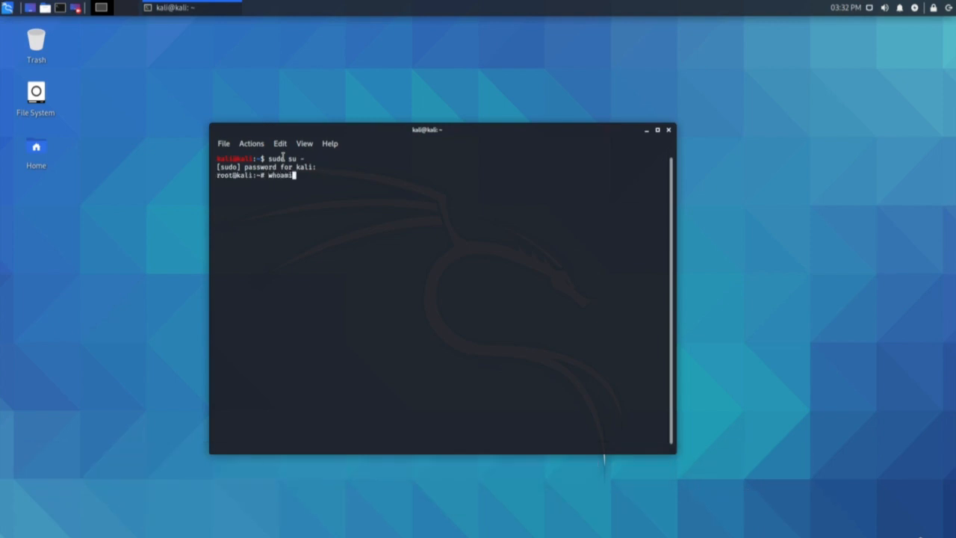
{"action": "key", "text": "Return"}
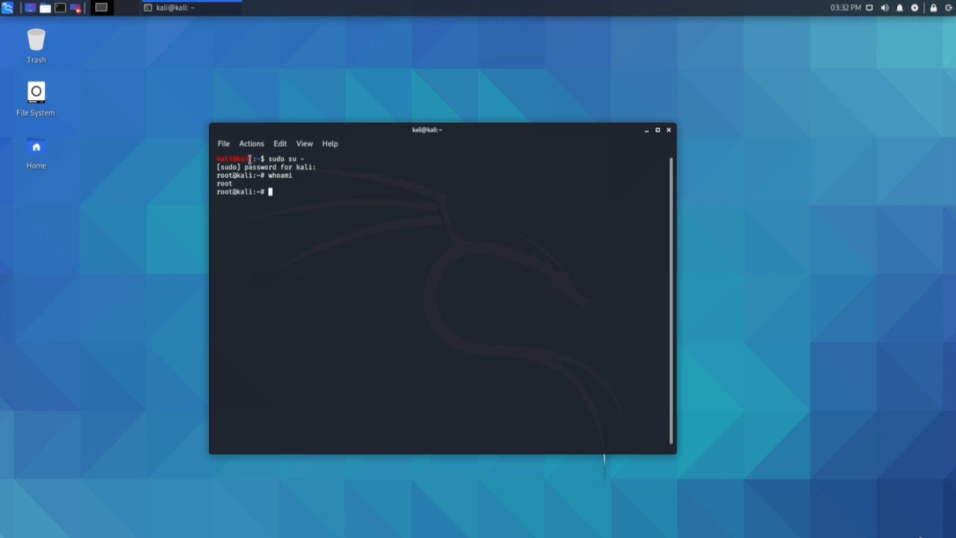
{"action": "double_click", "coordinate": [224, 183]}
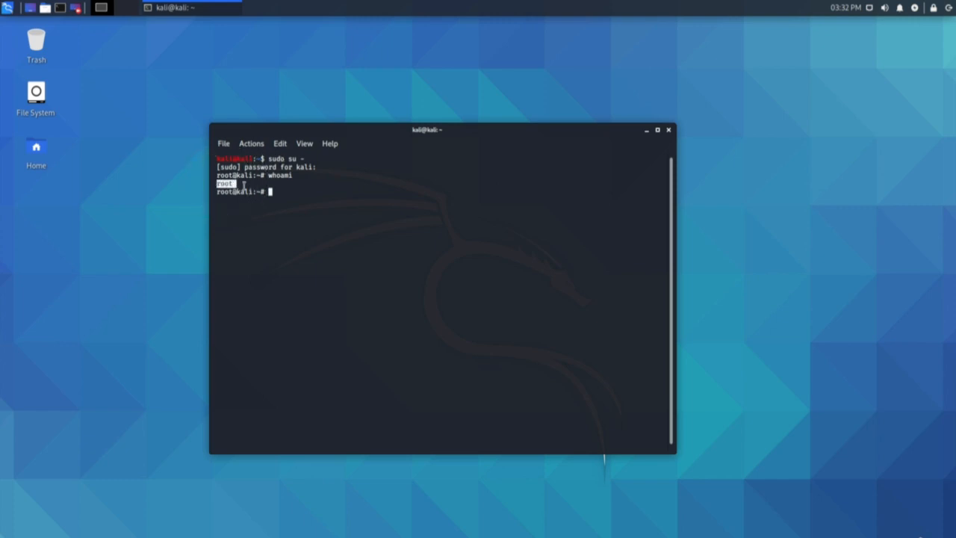
- Run ifconfig and highlight eth0's IPv4 address 172.16.131.132, then close the terminal
{"action": "type", "text": "ifconfig"}
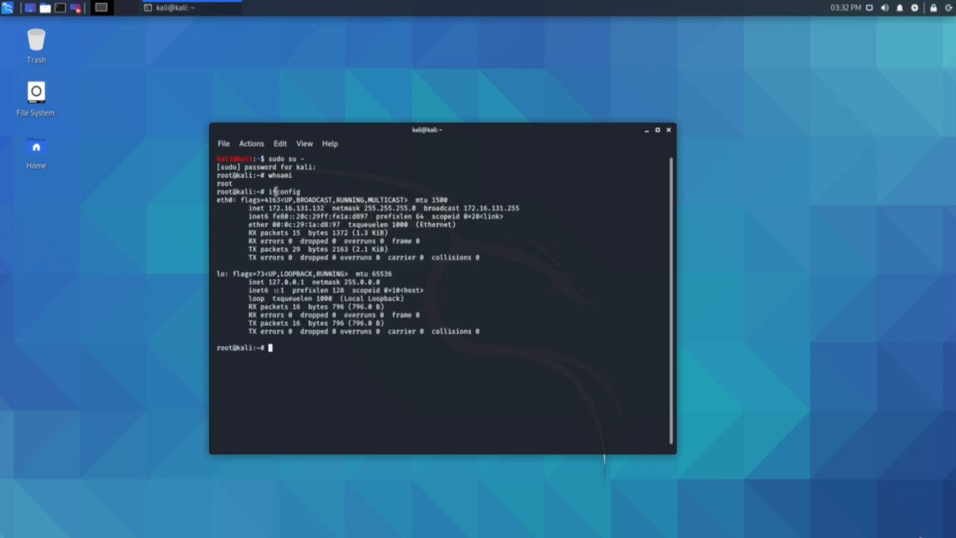
{"action": "double_click", "coordinate": [278, 207]}
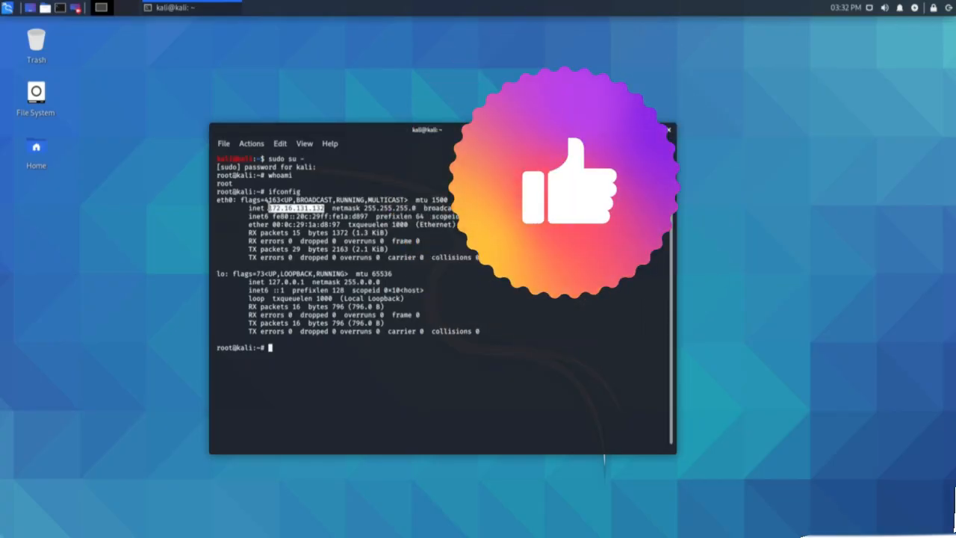
{"action": "left_click", "coordinate": [669, 128]}
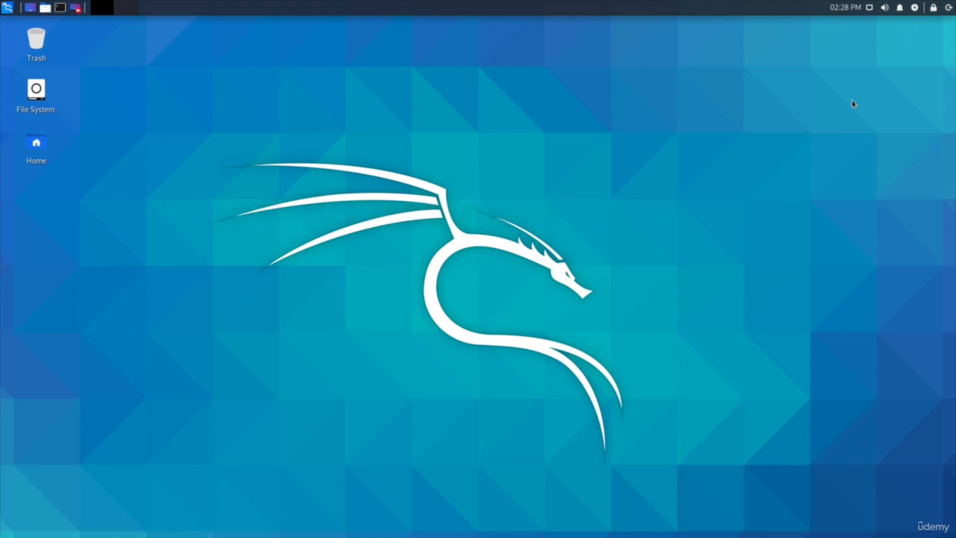
{"action": "mouse_move", "coordinate": [858, 43]}
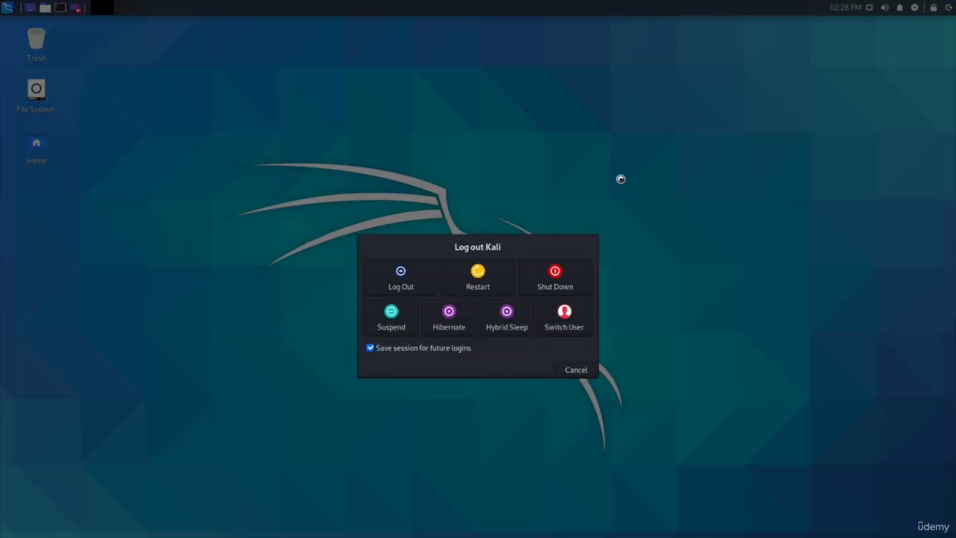
{"action": "mouse_move", "coordinate": [478, 277]}
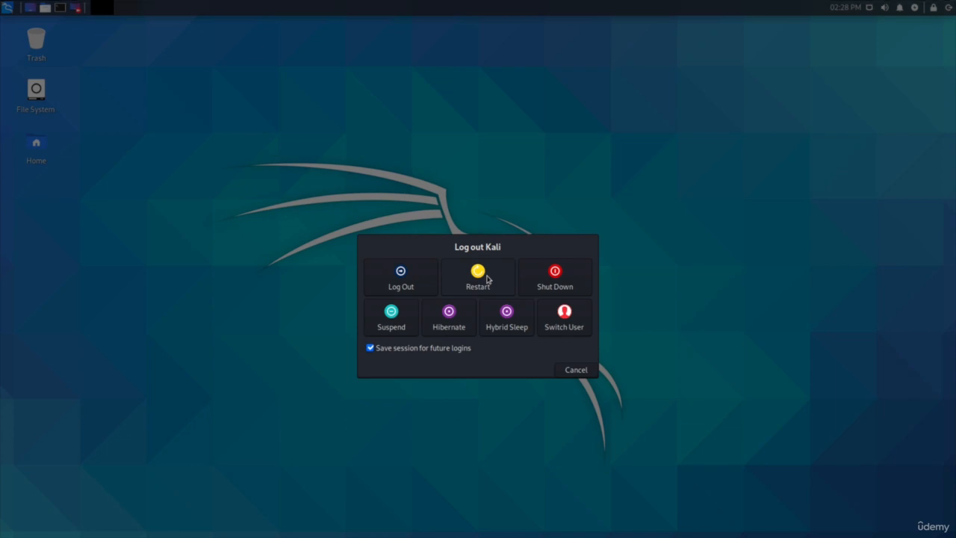
{"action": "mouse_move", "coordinate": [505, 282]}
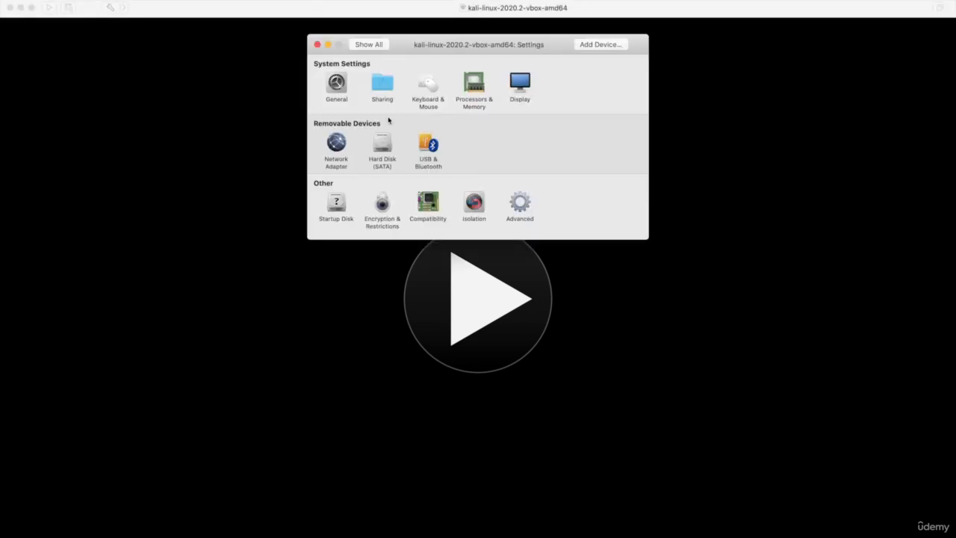
- Set the Kali VM's memory to 3072 MB in Processors & Memory
{"action": "left_click", "coordinate": [473, 83]}
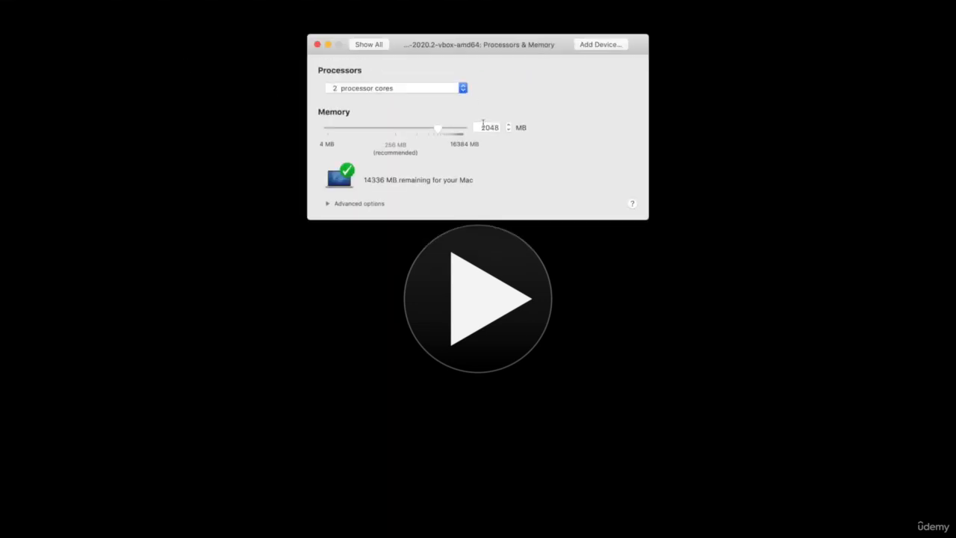
{"action": "type", "text": "30"}
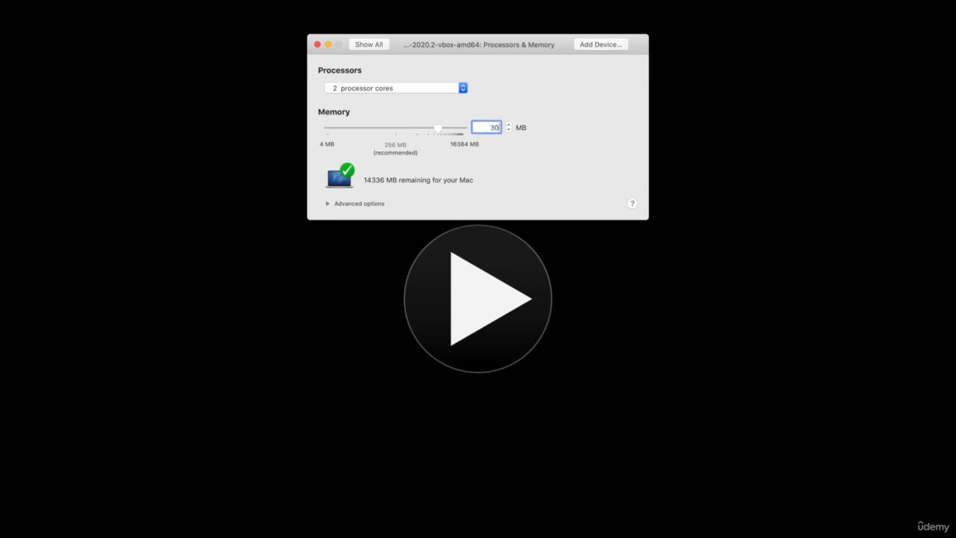
{"action": "type", "text": "3072"}
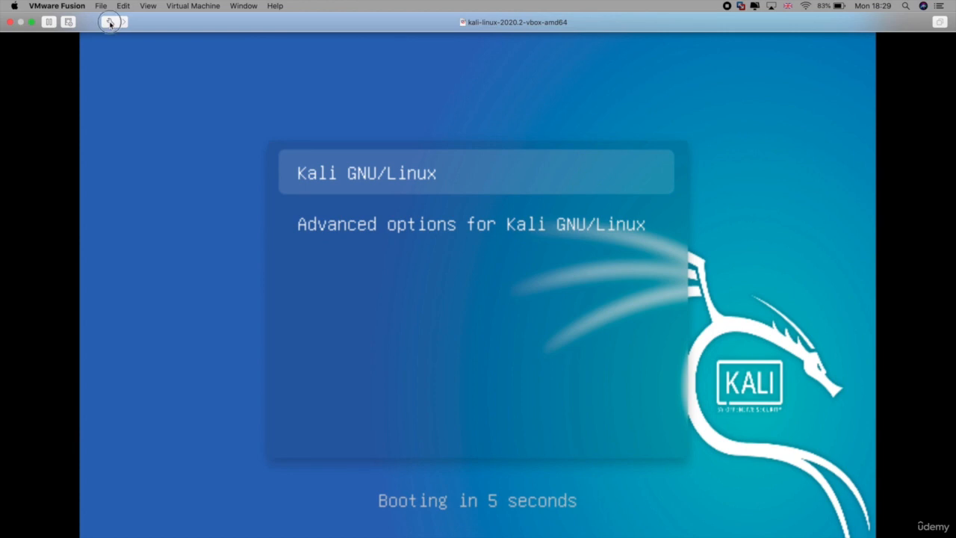
- Check the Network Adapter settings show Share with my Mac for the Kali VM
{"action": "left_click", "coordinate": [111, 23]}
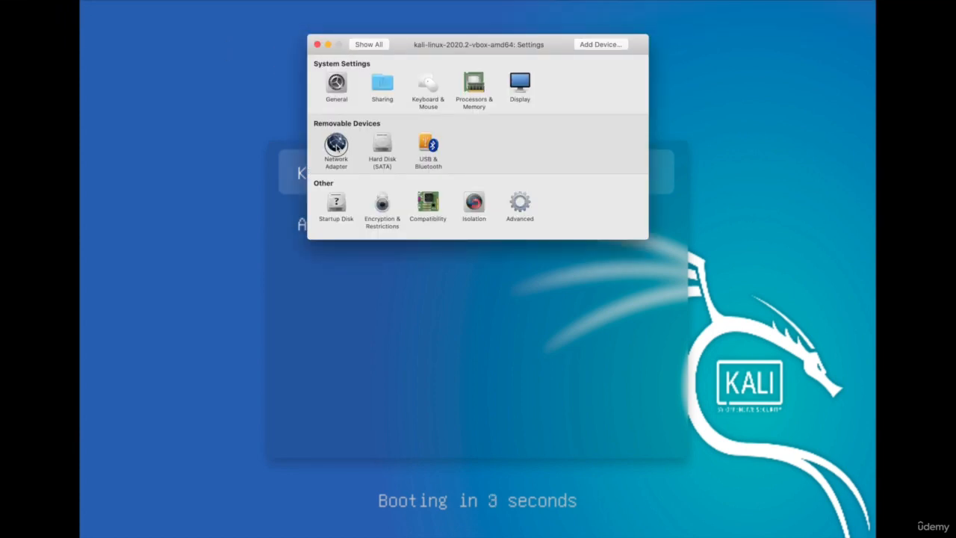
{"action": "left_click", "coordinate": [336, 149]}
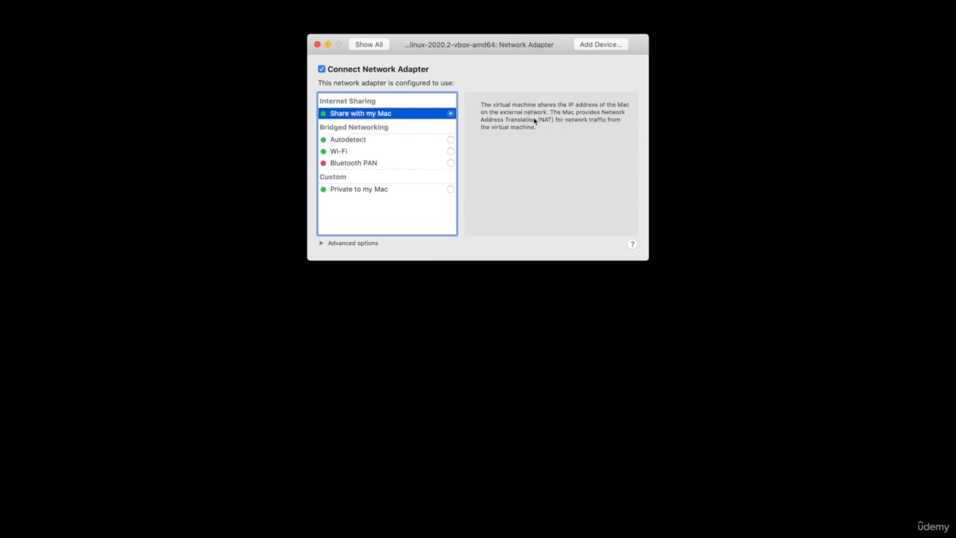
{"action": "mouse_move", "coordinate": [314, 48]}
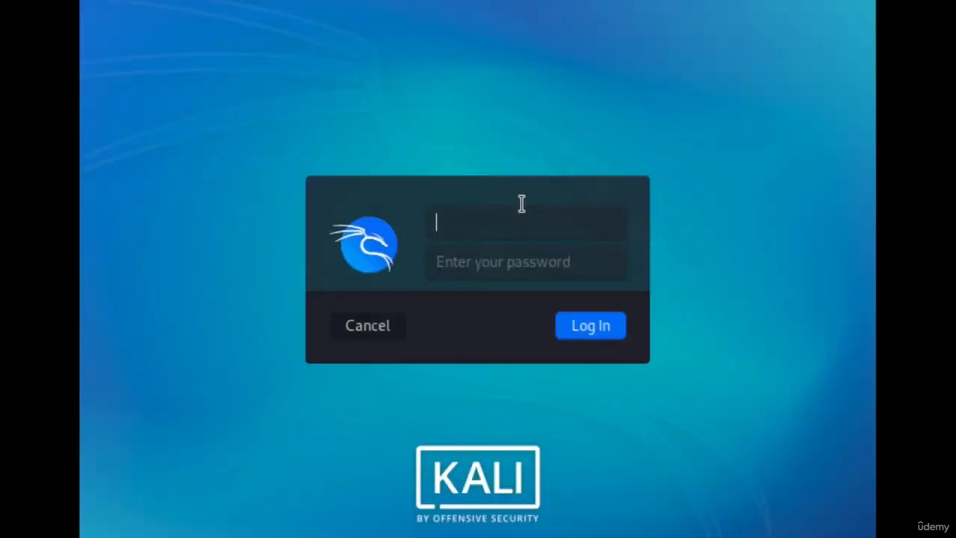
- Log in as kali and check the wired connection from the panel's network icon
{"action": "type", "text": "kali"}
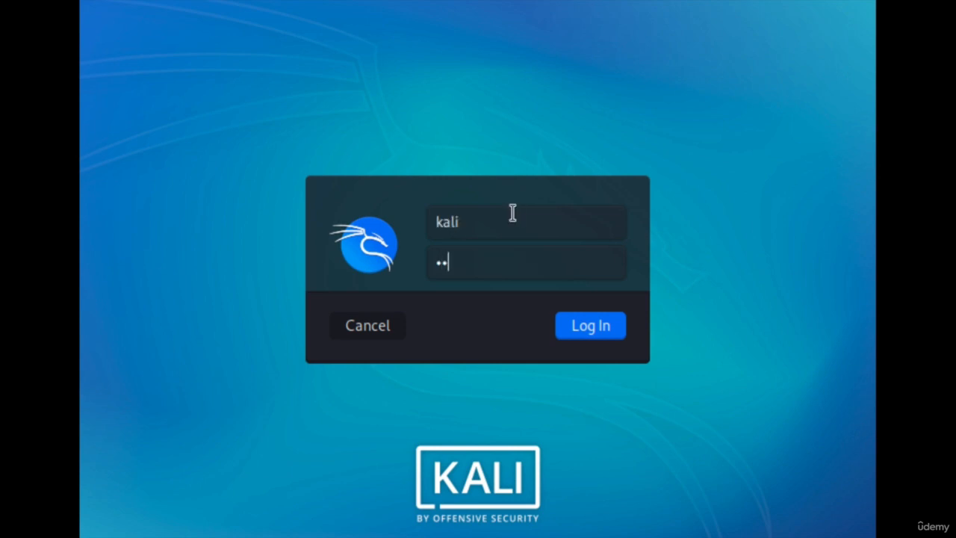
{"action": "left_click", "coordinate": [590, 326]}
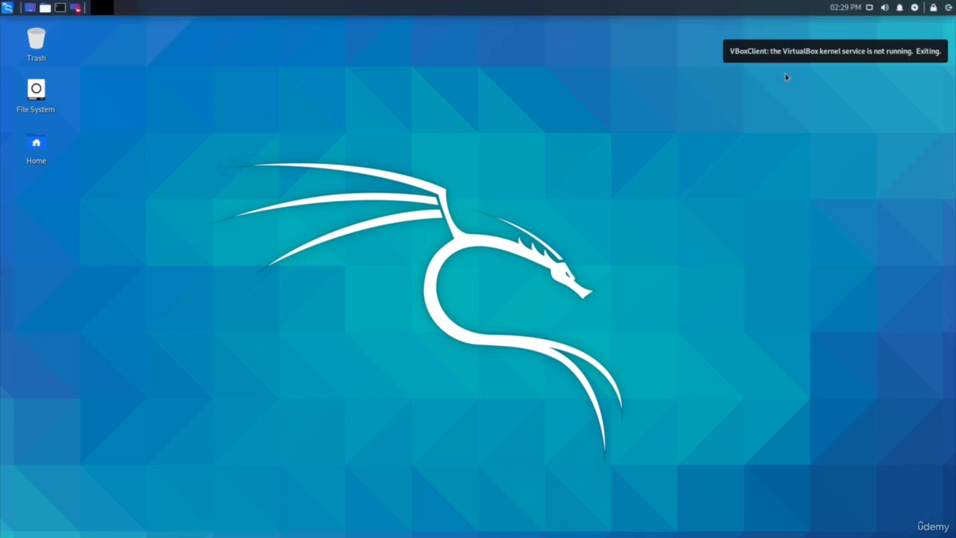
{"action": "left_click", "coordinate": [870, 7]}
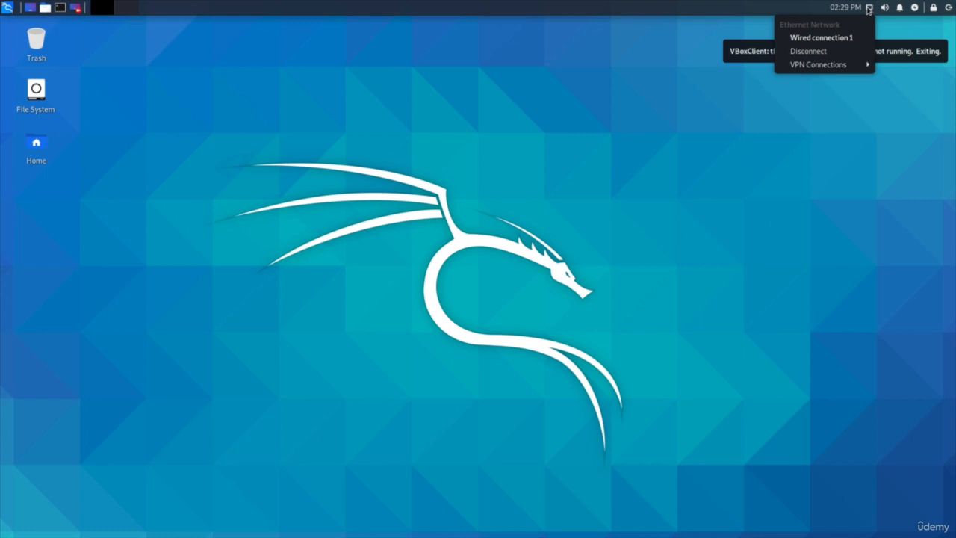
{"action": "mouse_move", "coordinate": [290, 54]}
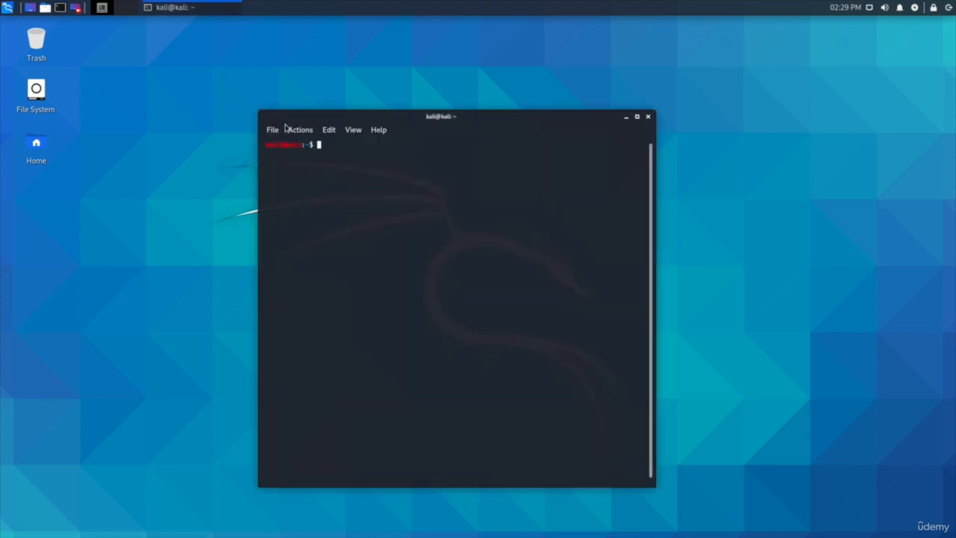
- Run 'sudo service networking start' in a terminal and confirm with the password
{"action": "type", "text": "sudo"}
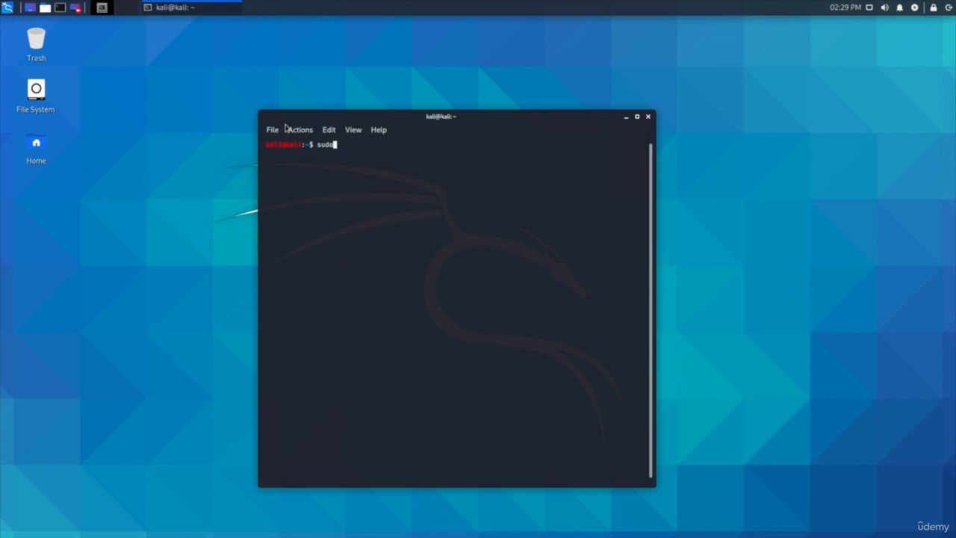
{"action": "type", "text": "service networking"}
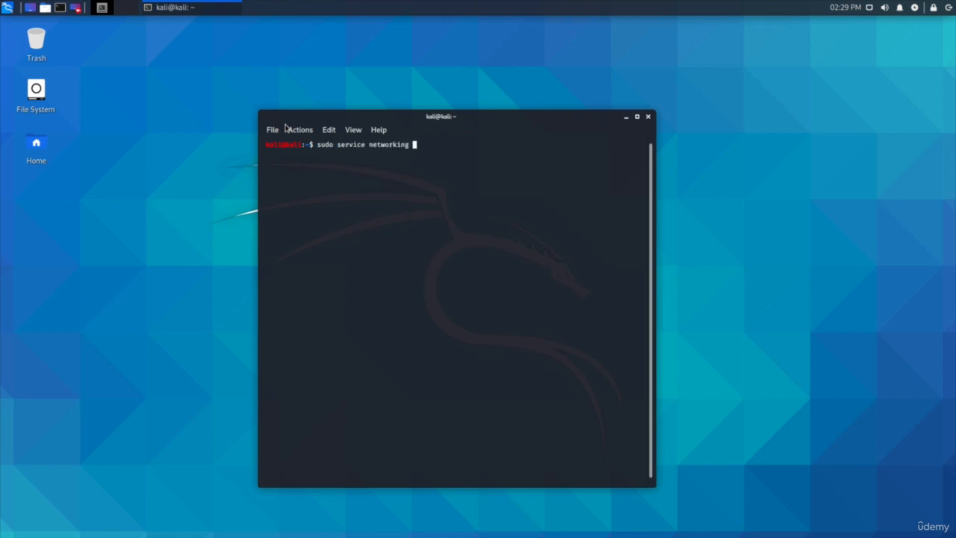
{"action": "key", "text": "Tab"}
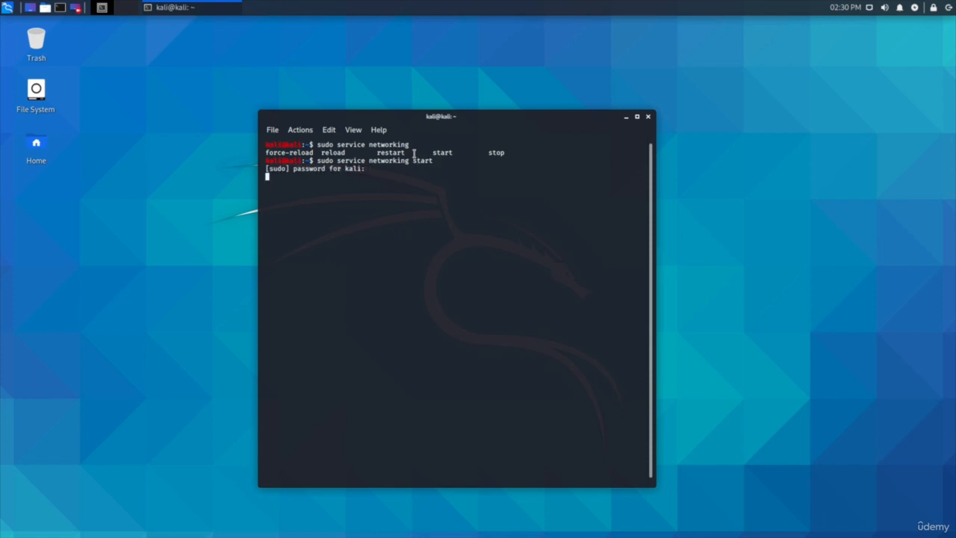
{"action": "key", "text": "Return"}
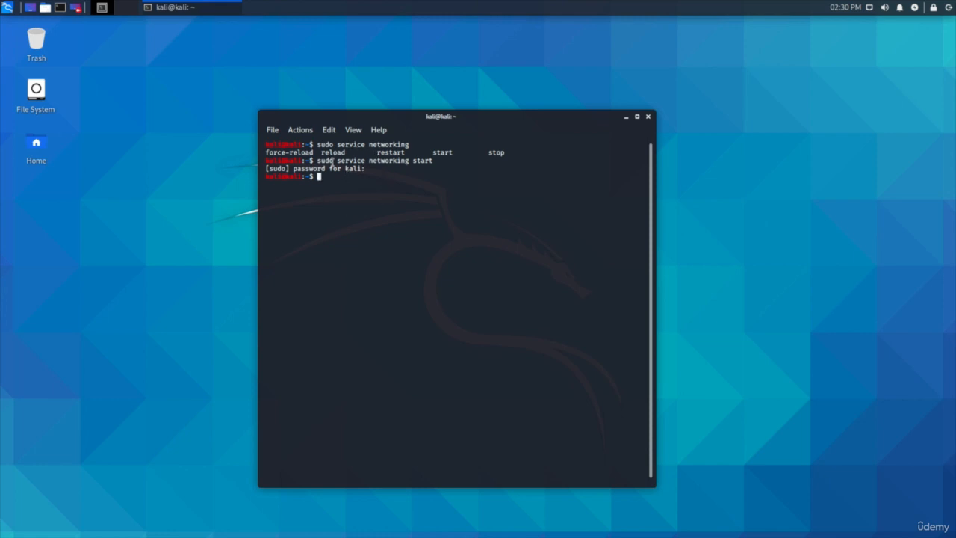
- Close the terminal and return to the empty Kali desktop
{"action": "left_click", "coordinate": [870, 8]}
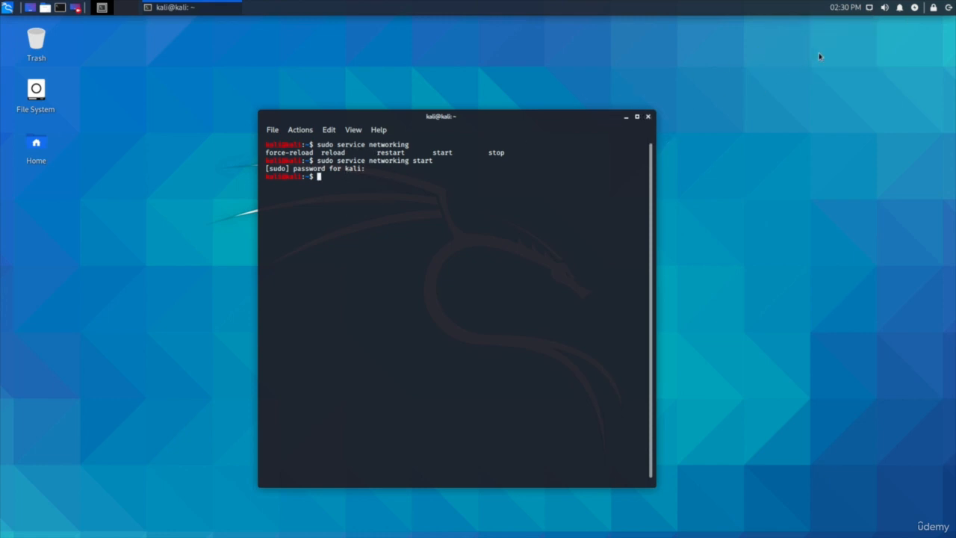
{"action": "left_click", "coordinate": [647, 117]}
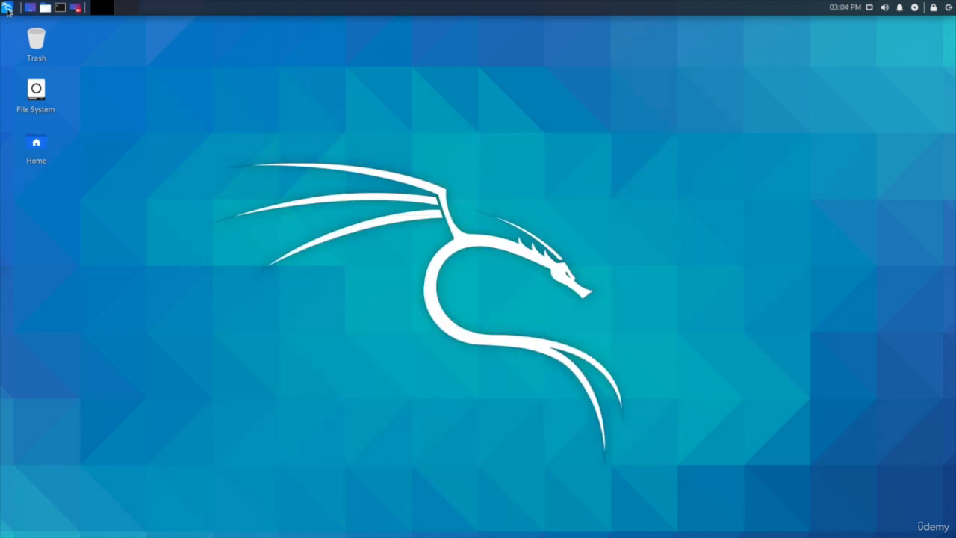
- Reopen Edit Connections from the network applet and edit Wired connection 1
{"action": "left_click", "coordinate": [8, 7]}
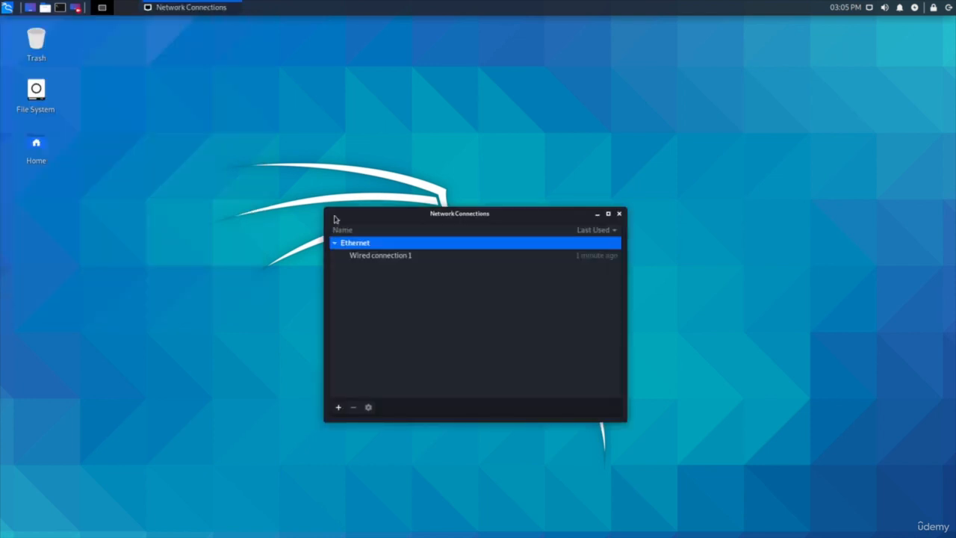
{"action": "left_click", "coordinate": [619, 212]}
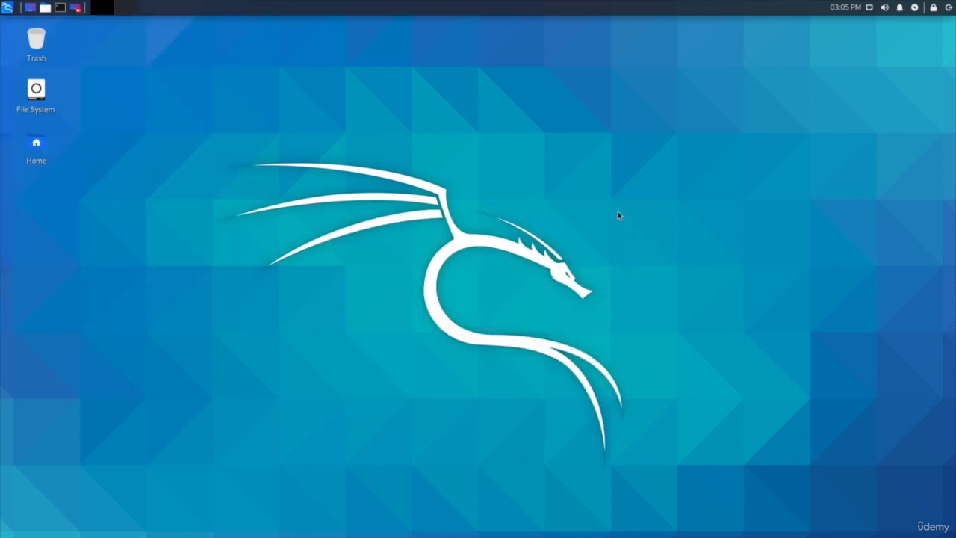
{"action": "mouse_move", "coordinate": [863, 15]}
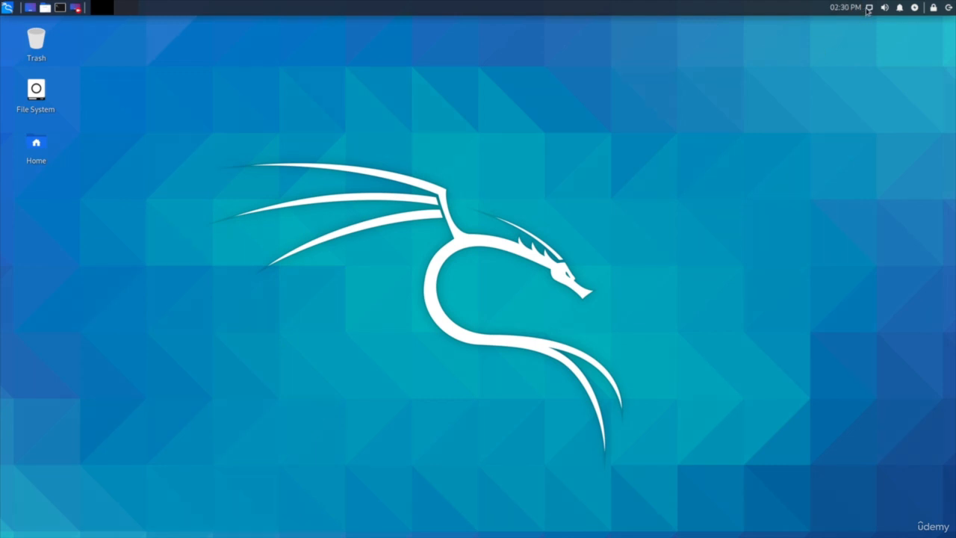
{"action": "left_click", "coordinate": [870, 6]}
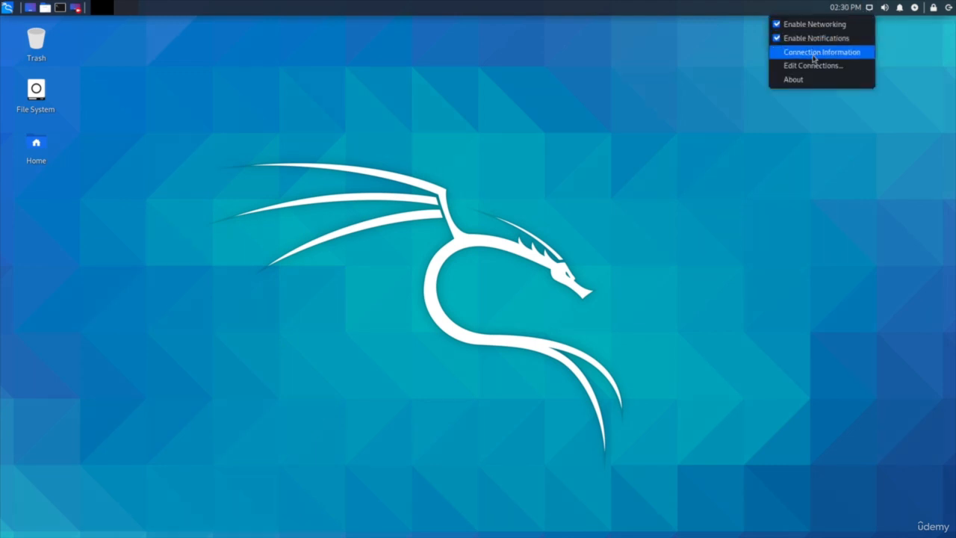
{"action": "left_click", "coordinate": [813, 66]}
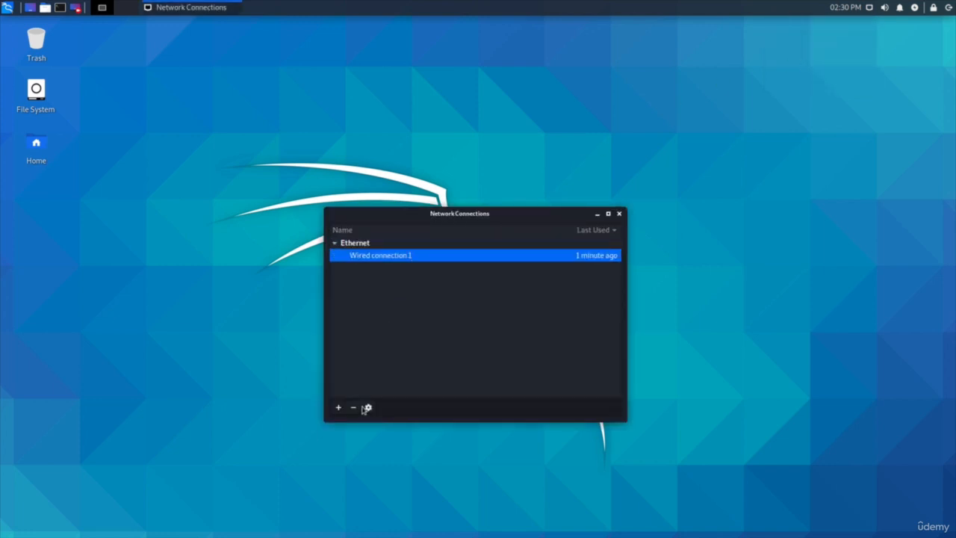
{"action": "left_click", "coordinate": [366, 408]}
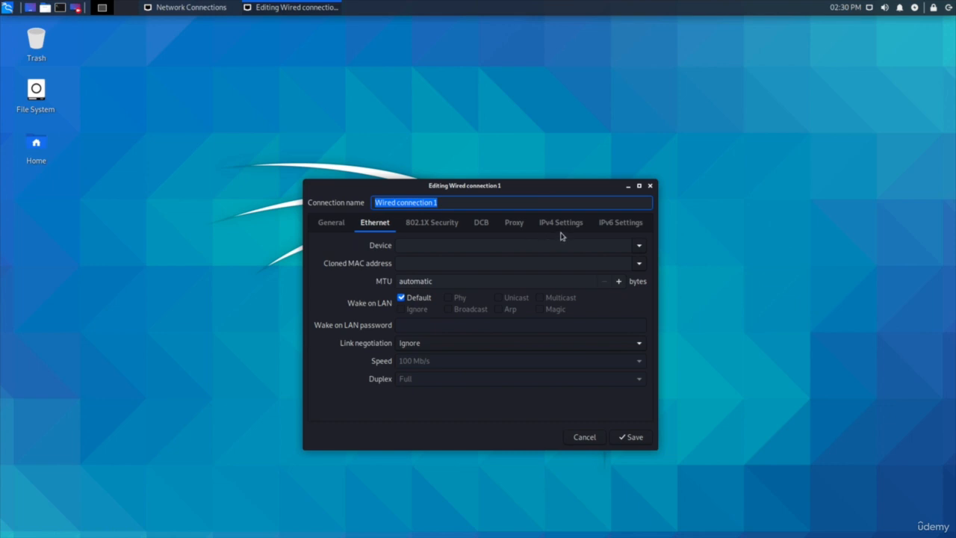
- Enter a manual IPv4 entry: address 172.16.131.225, netmask 255.255.255.0, plus gateway and DNS
{"action": "left_click", "coordinate": [561, 221]}
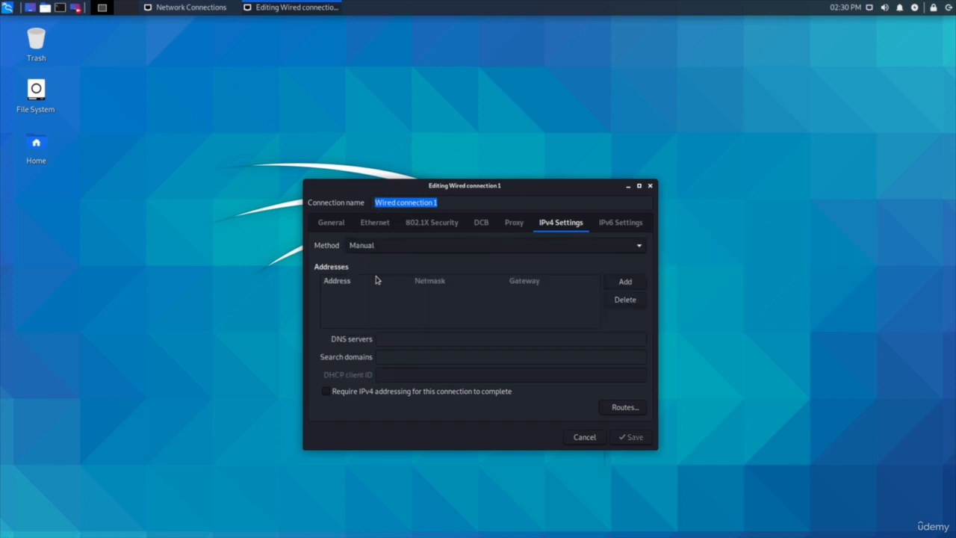
{"action": "left_click", "coordinate": [625, 281]}
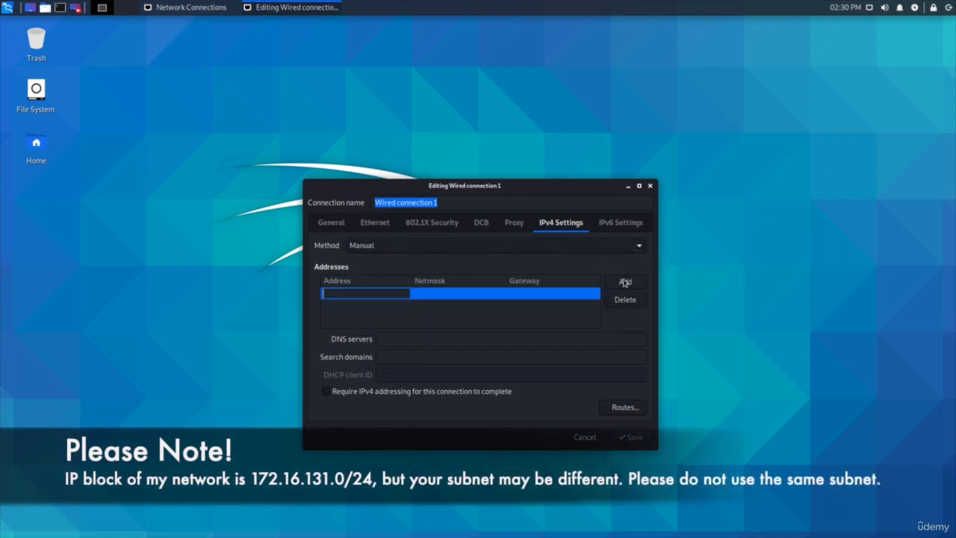
{"action": "type", "text": "172.16.131.200"}
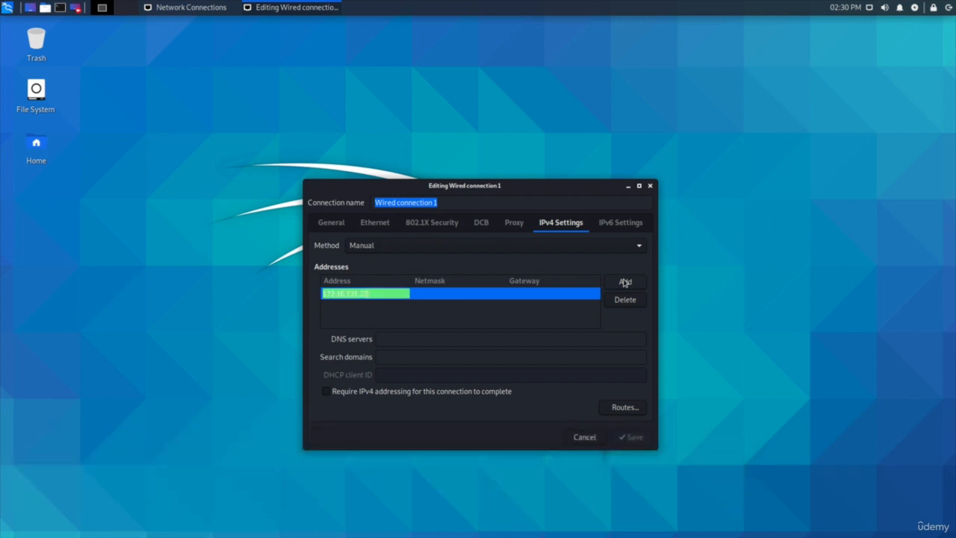
{"action": "type", "text": "16"}
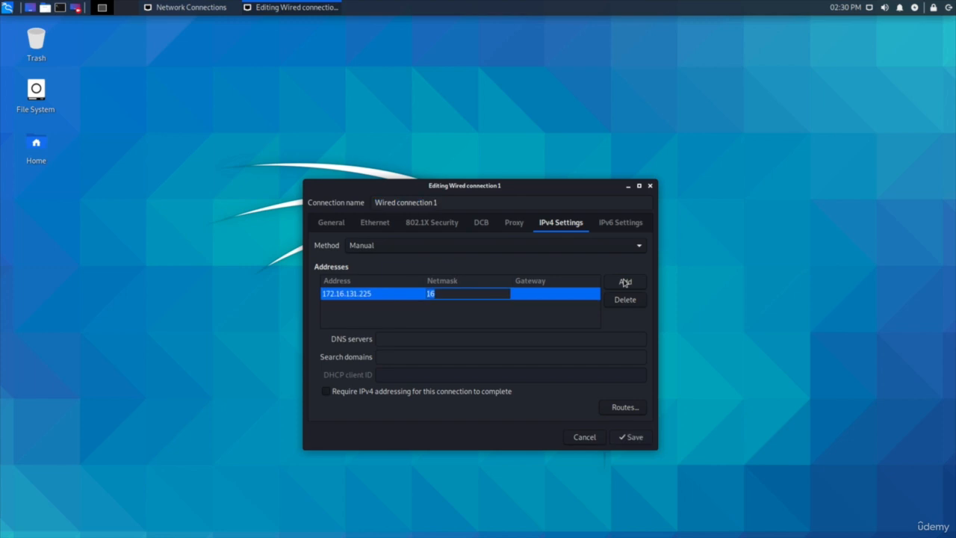
{"action": "type", "text": "255.2"}
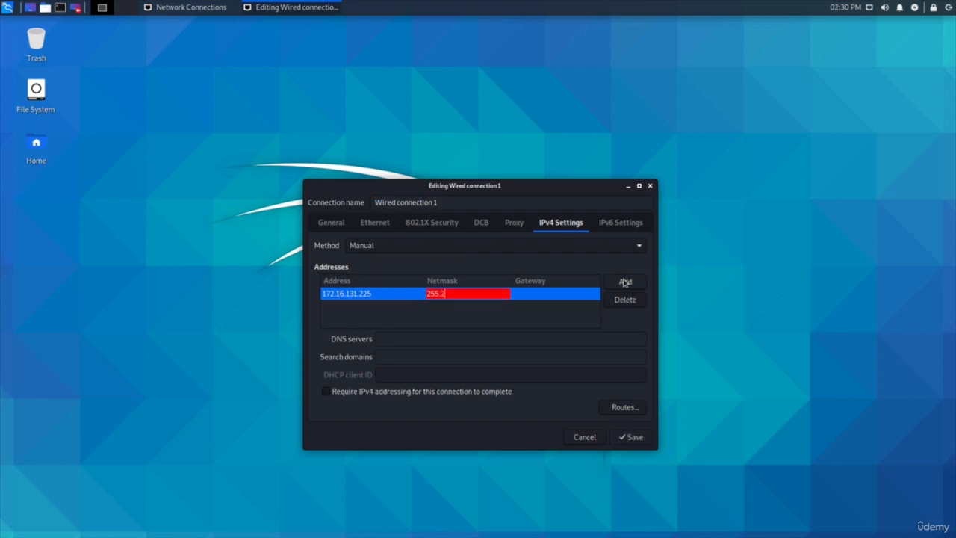
{"action": "type", "text": "55.255.0"}
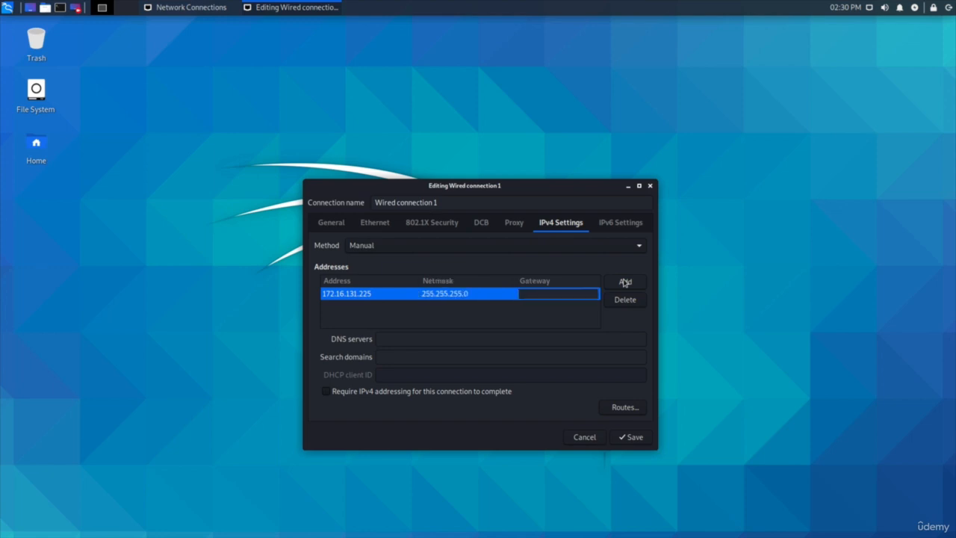
{"action": "type", "text": "172.16.131.2"}
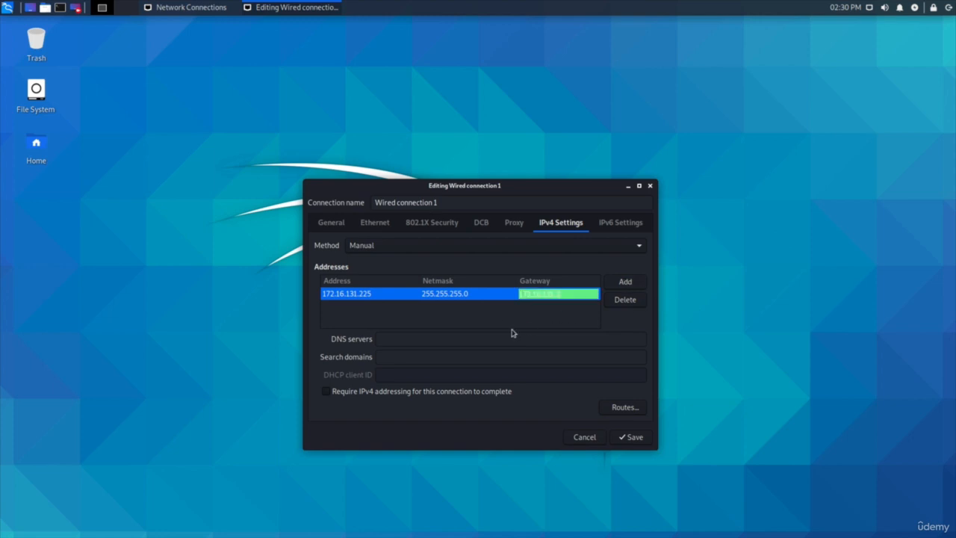
{"action": "type", "text": "8"}
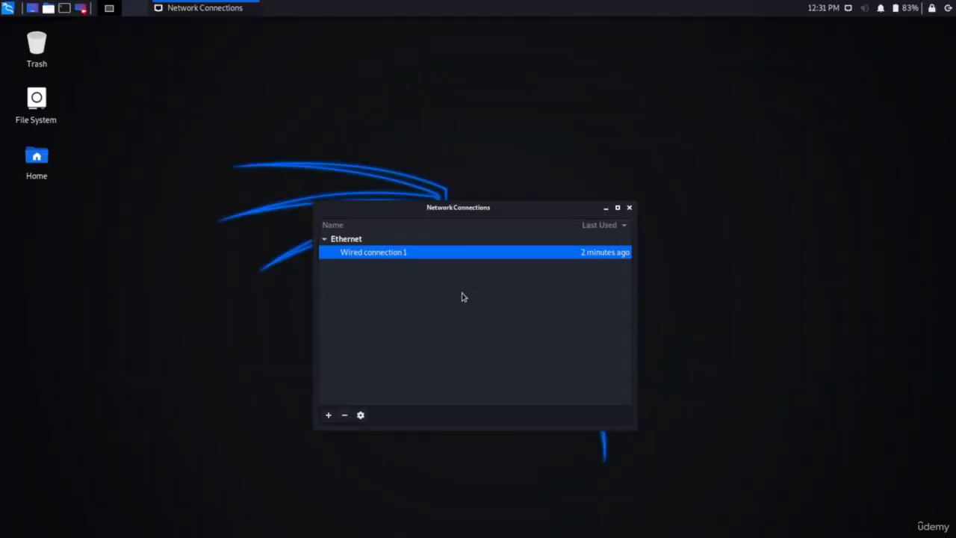
{"action": "mouse_move", "coordinate": [430, 262]}
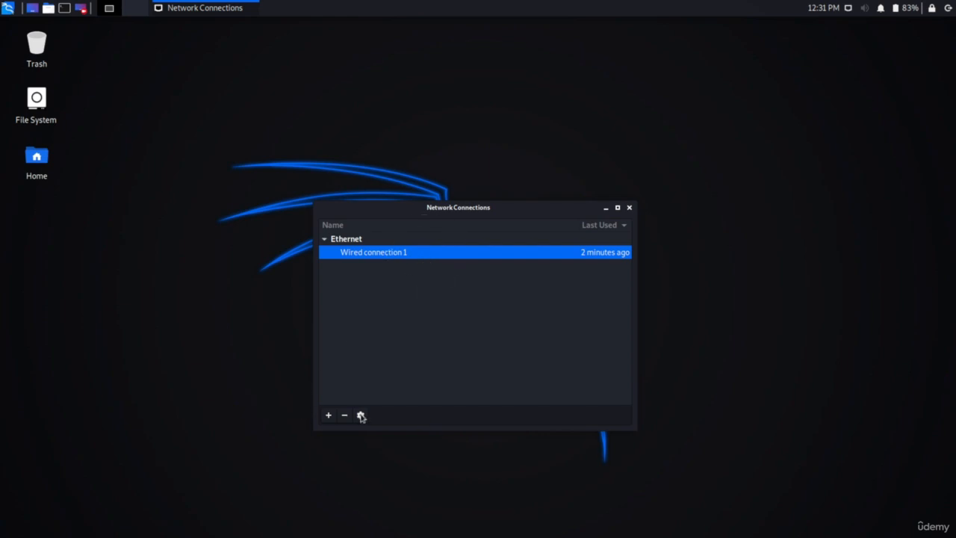
- Reopen Wired connection 1 and verify the saved manual IPv4 values
{"action": "left_click", "coordinate": [362, 415]}
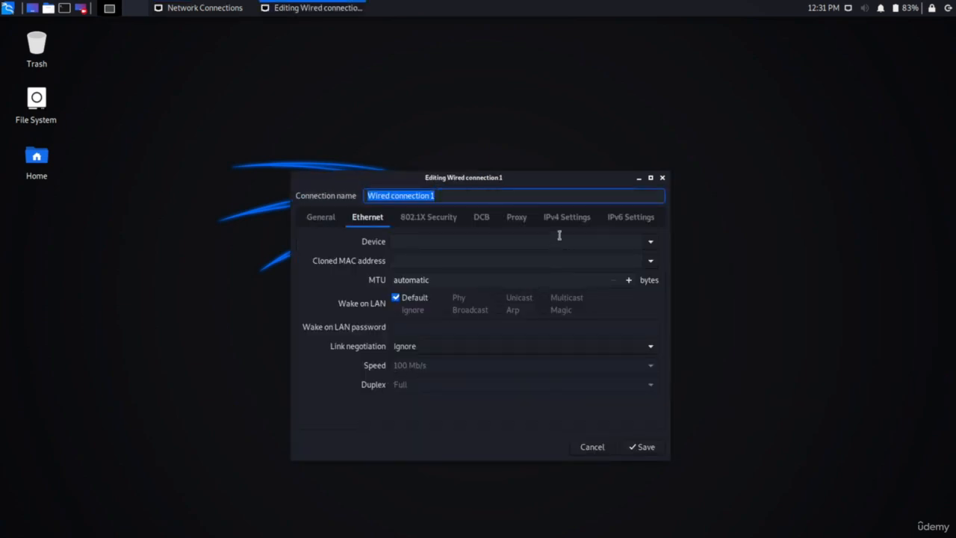
{"action": "left_click", "coordinate": [566, 217]}
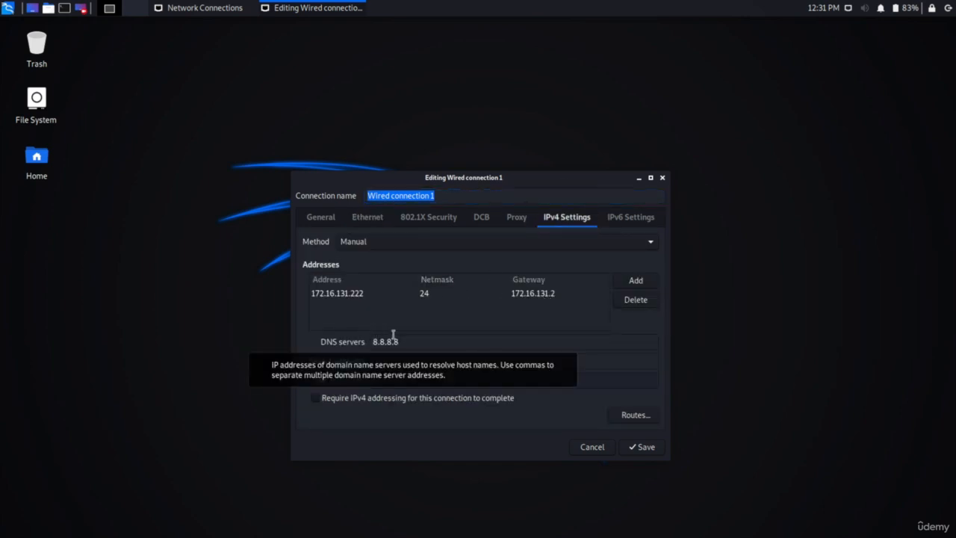
{"action": "left_click", "coordinate": [641, 446]}
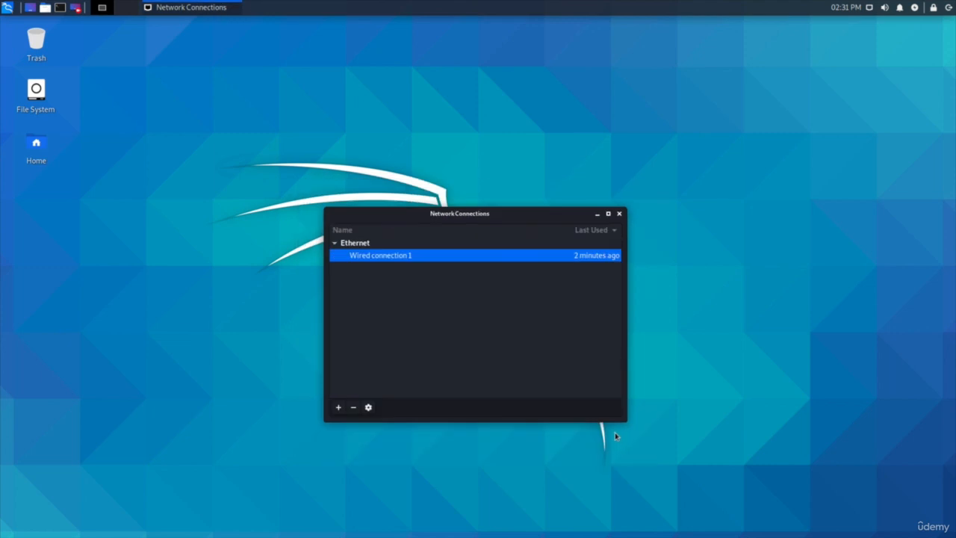
- Close Network Connections and bring up Kali's log-out dialog
{"action": "left_click", "coordinate": [618, 214]}
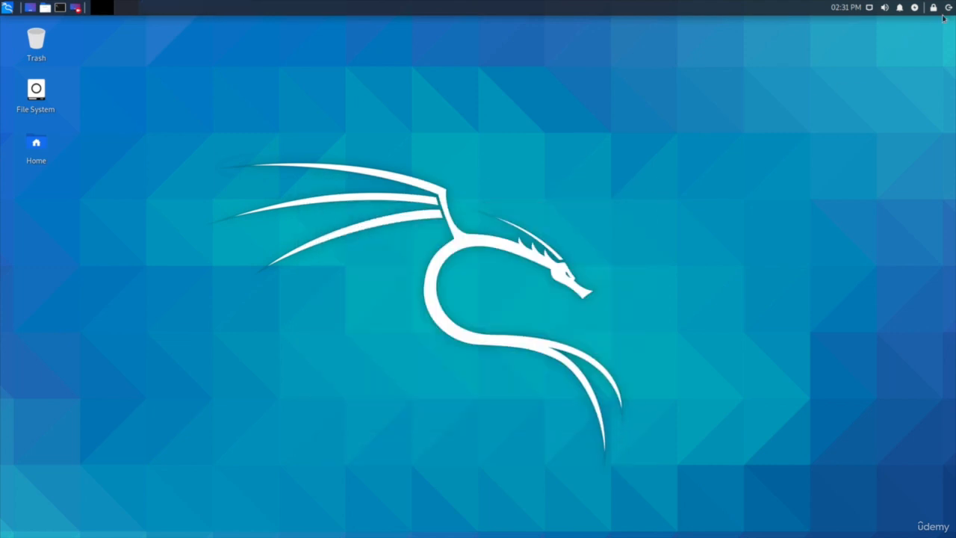
{"action": "left_click", "coordinate": [932, 6]}
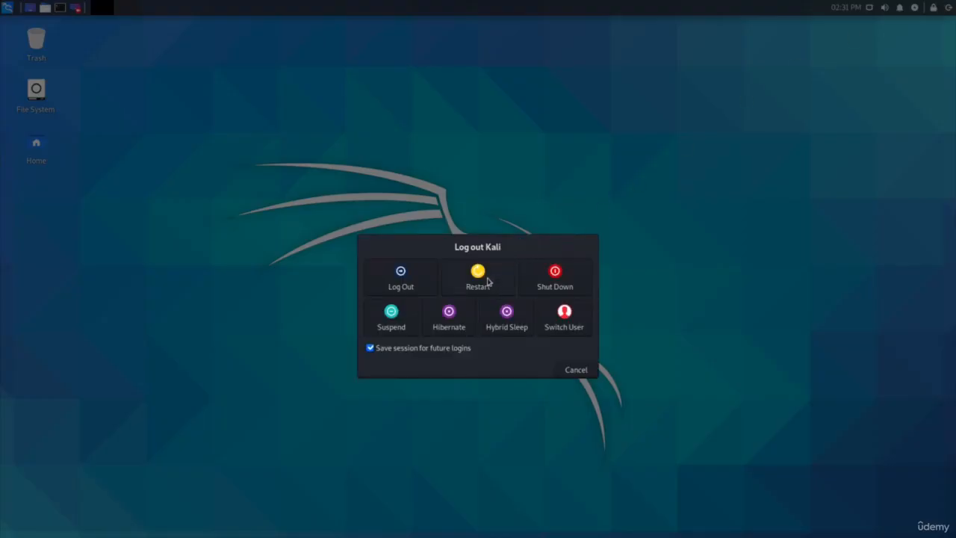
- Restart Kali and log back in as the kali user
{"action": "left_click", "coordinate": [478, 276]}
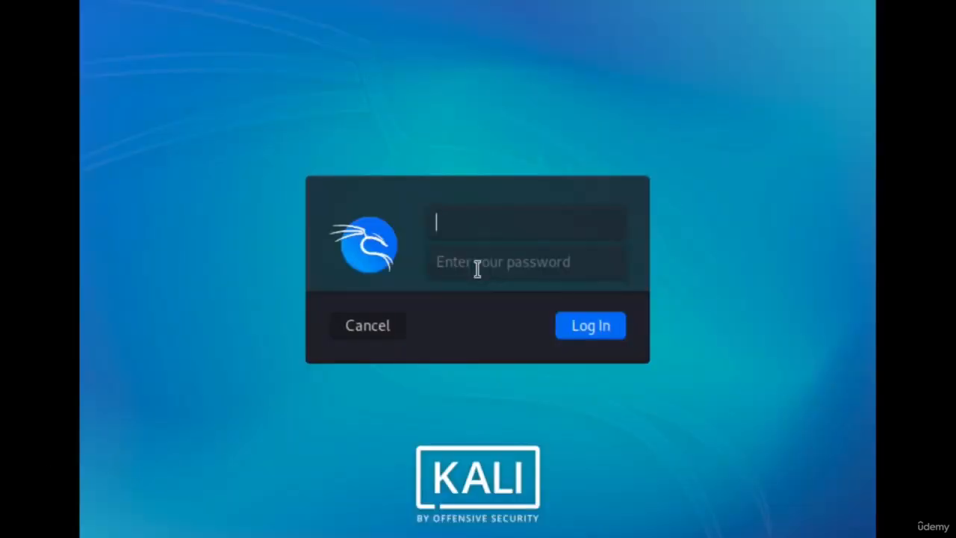
{"action": "type", "text": "kali"}
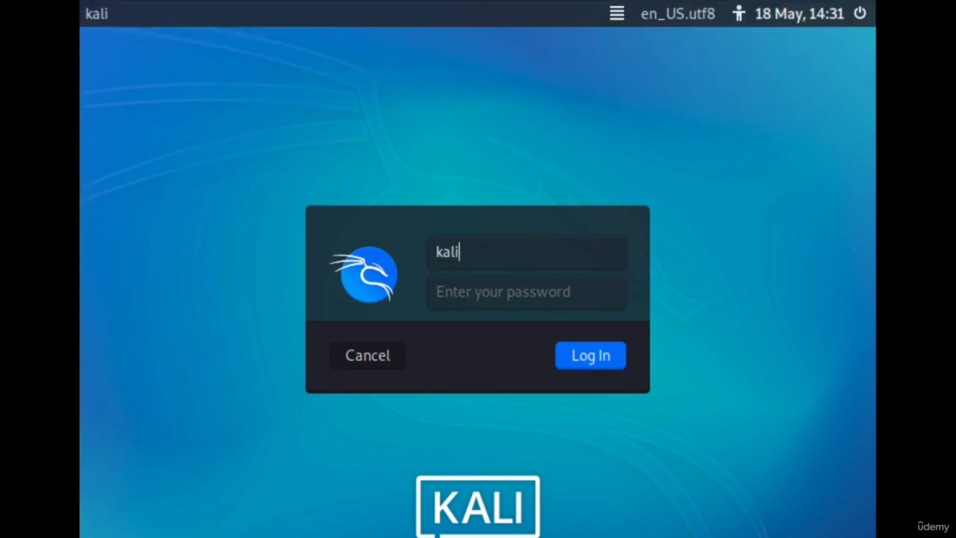
{"action": "left_click", "coordinate": [590, 356]}
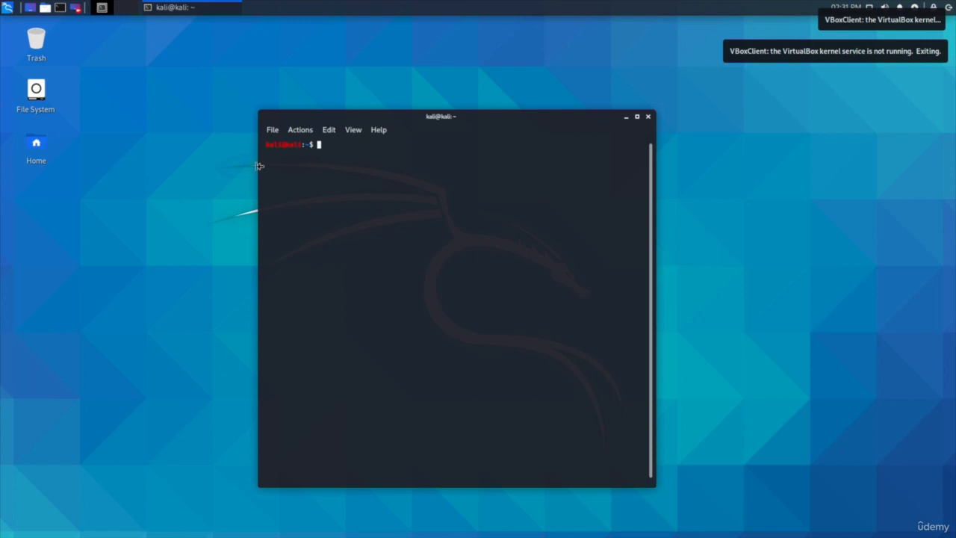
- Confirm eth0 at 172.16.131.225 with sudo ifconfig and ping 8.8.8.8 successfully
{"action": "type", "text": "sudo ifconfig"}
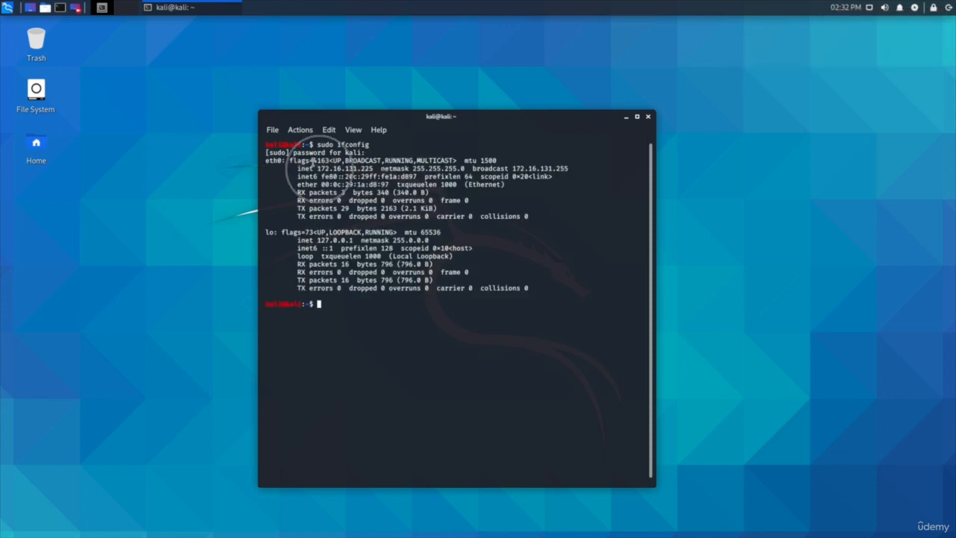
{"action": "double_click", "coordinate": [346, 167]}
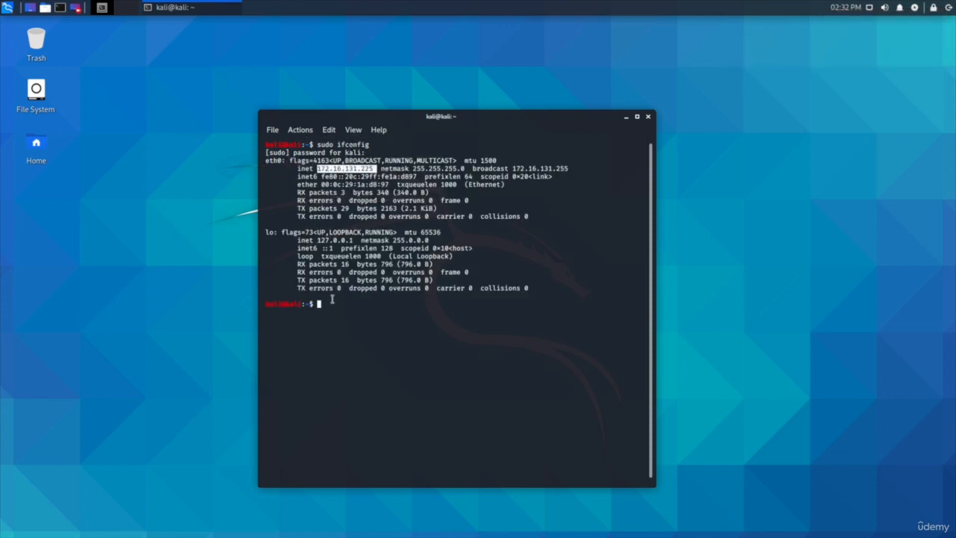
{"action": "type", "text": "ping"}
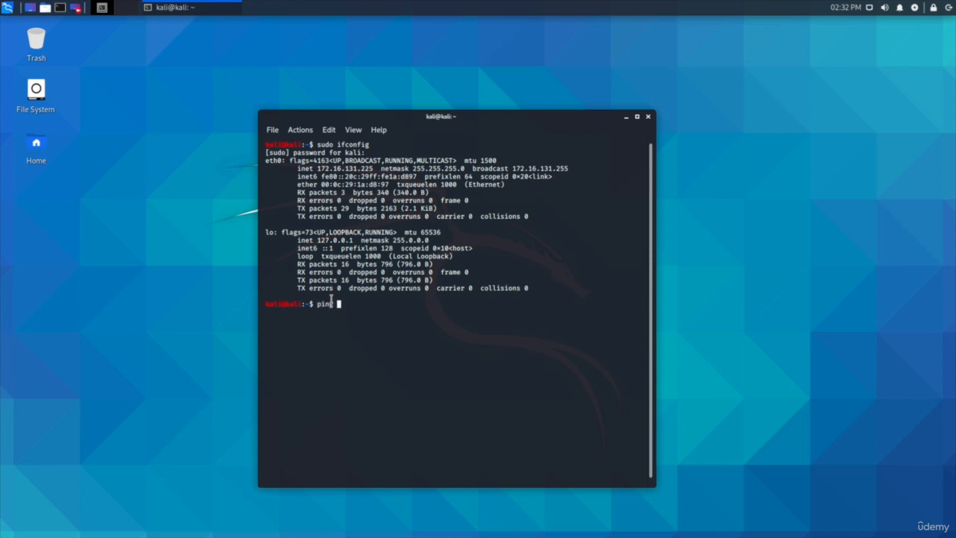
{"action": "type", "text": "8.8.8.8"}
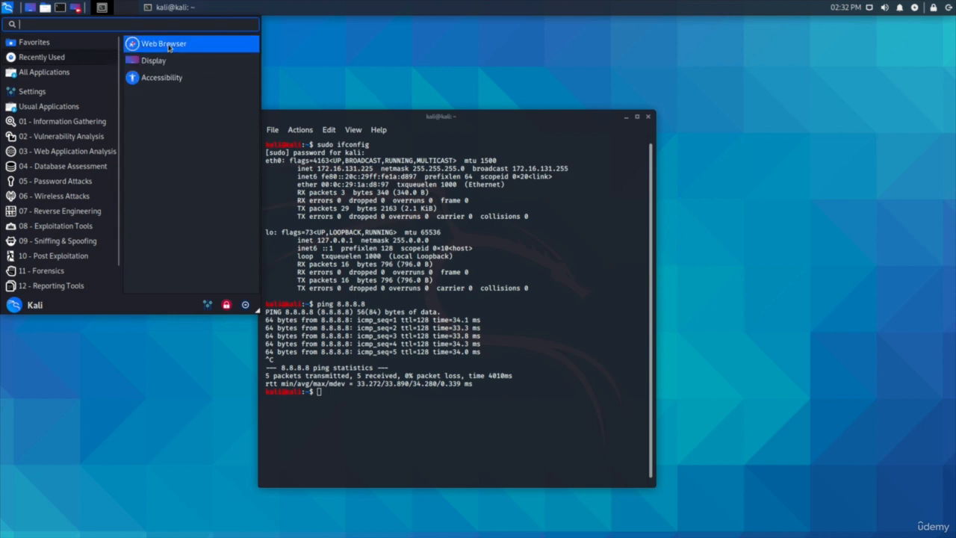
- Launch Firefox from the Applications menu onto the Kali homepage
{"action": "left_click", "coordinate": [164, 44]}
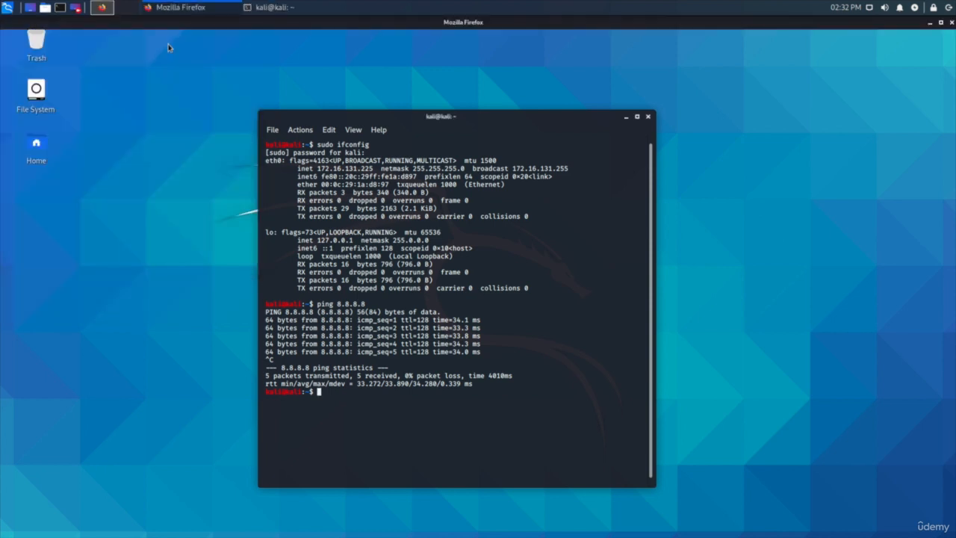
{"action": "left_click", "coordinate": [180, 6]}
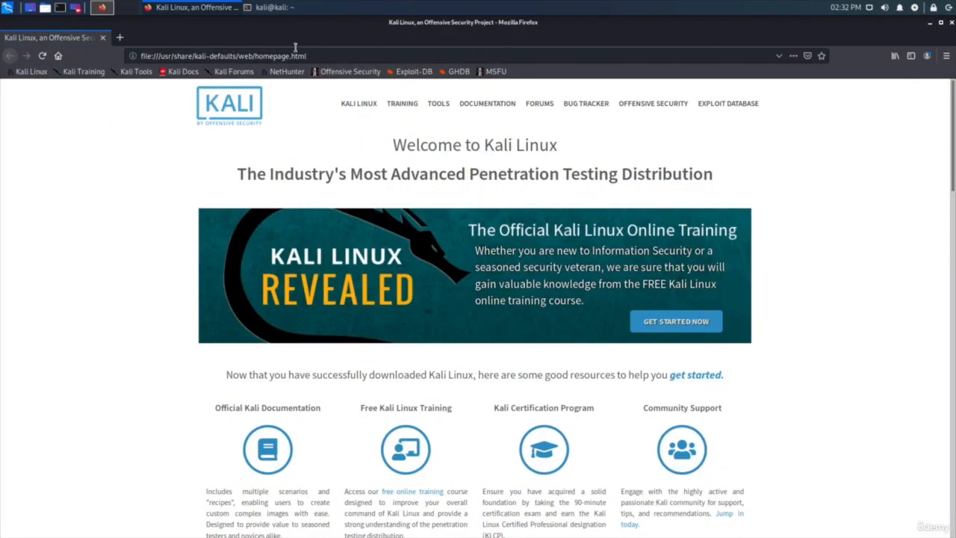